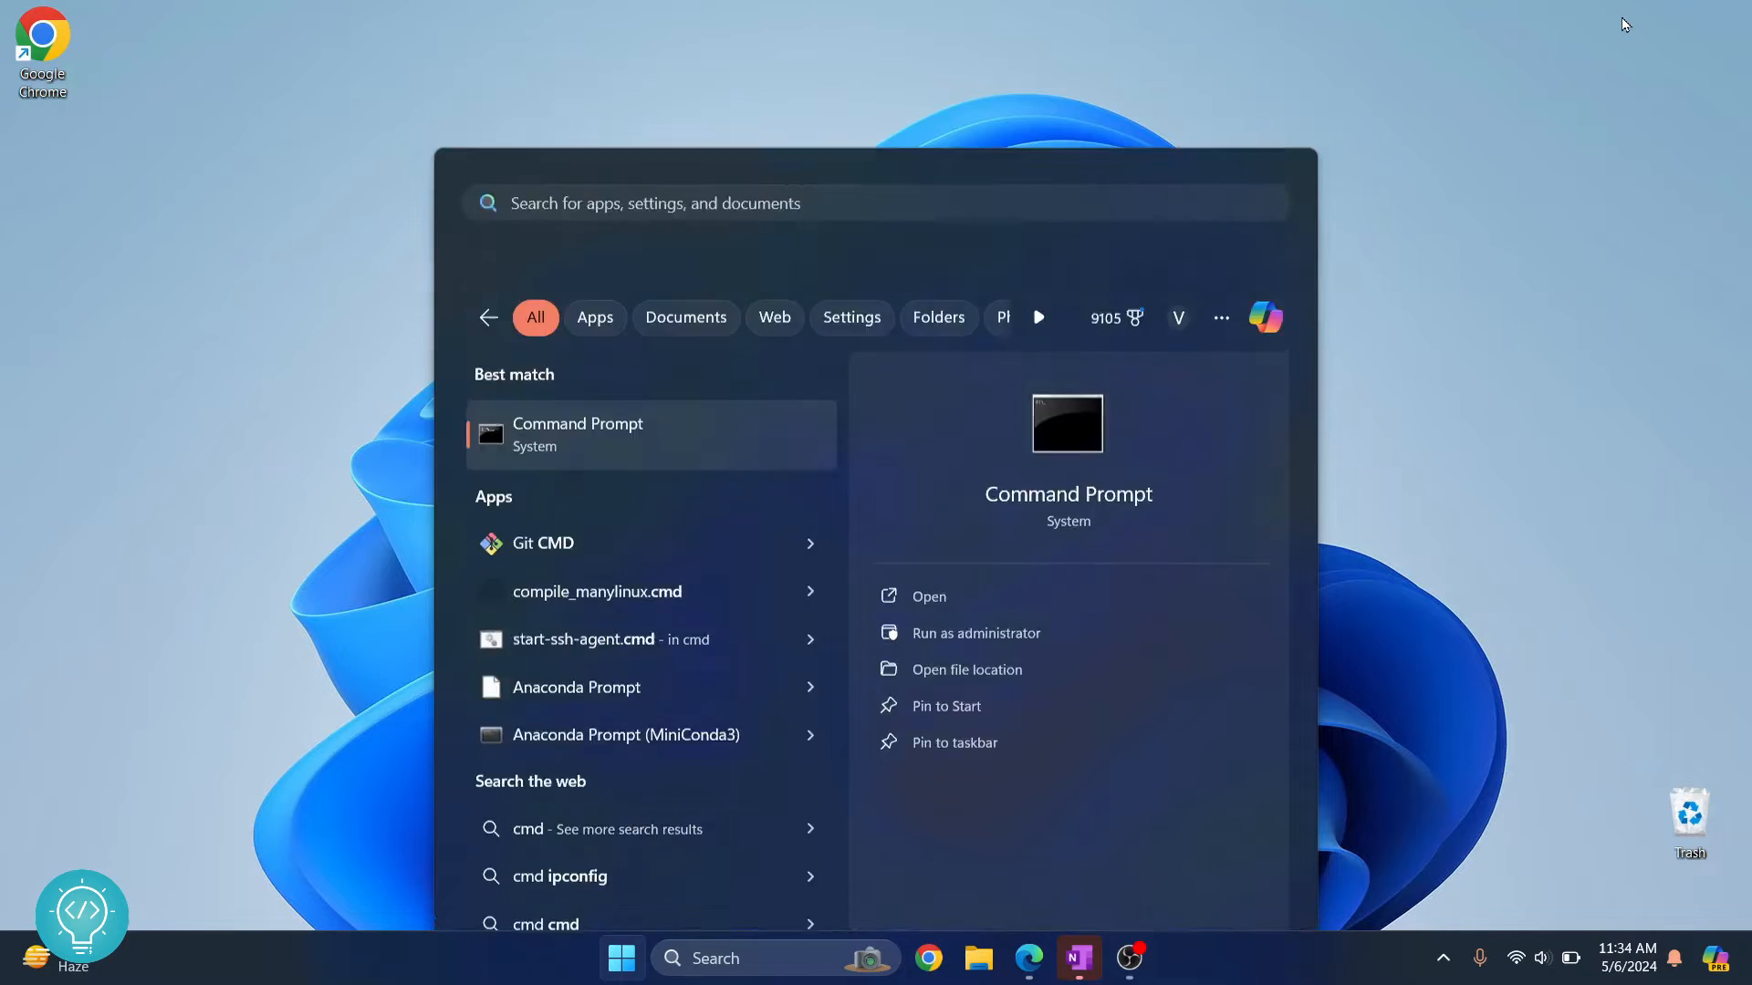
Step: Open Command Prompt from the Start search results and move its window into place
left_click(577, 433)
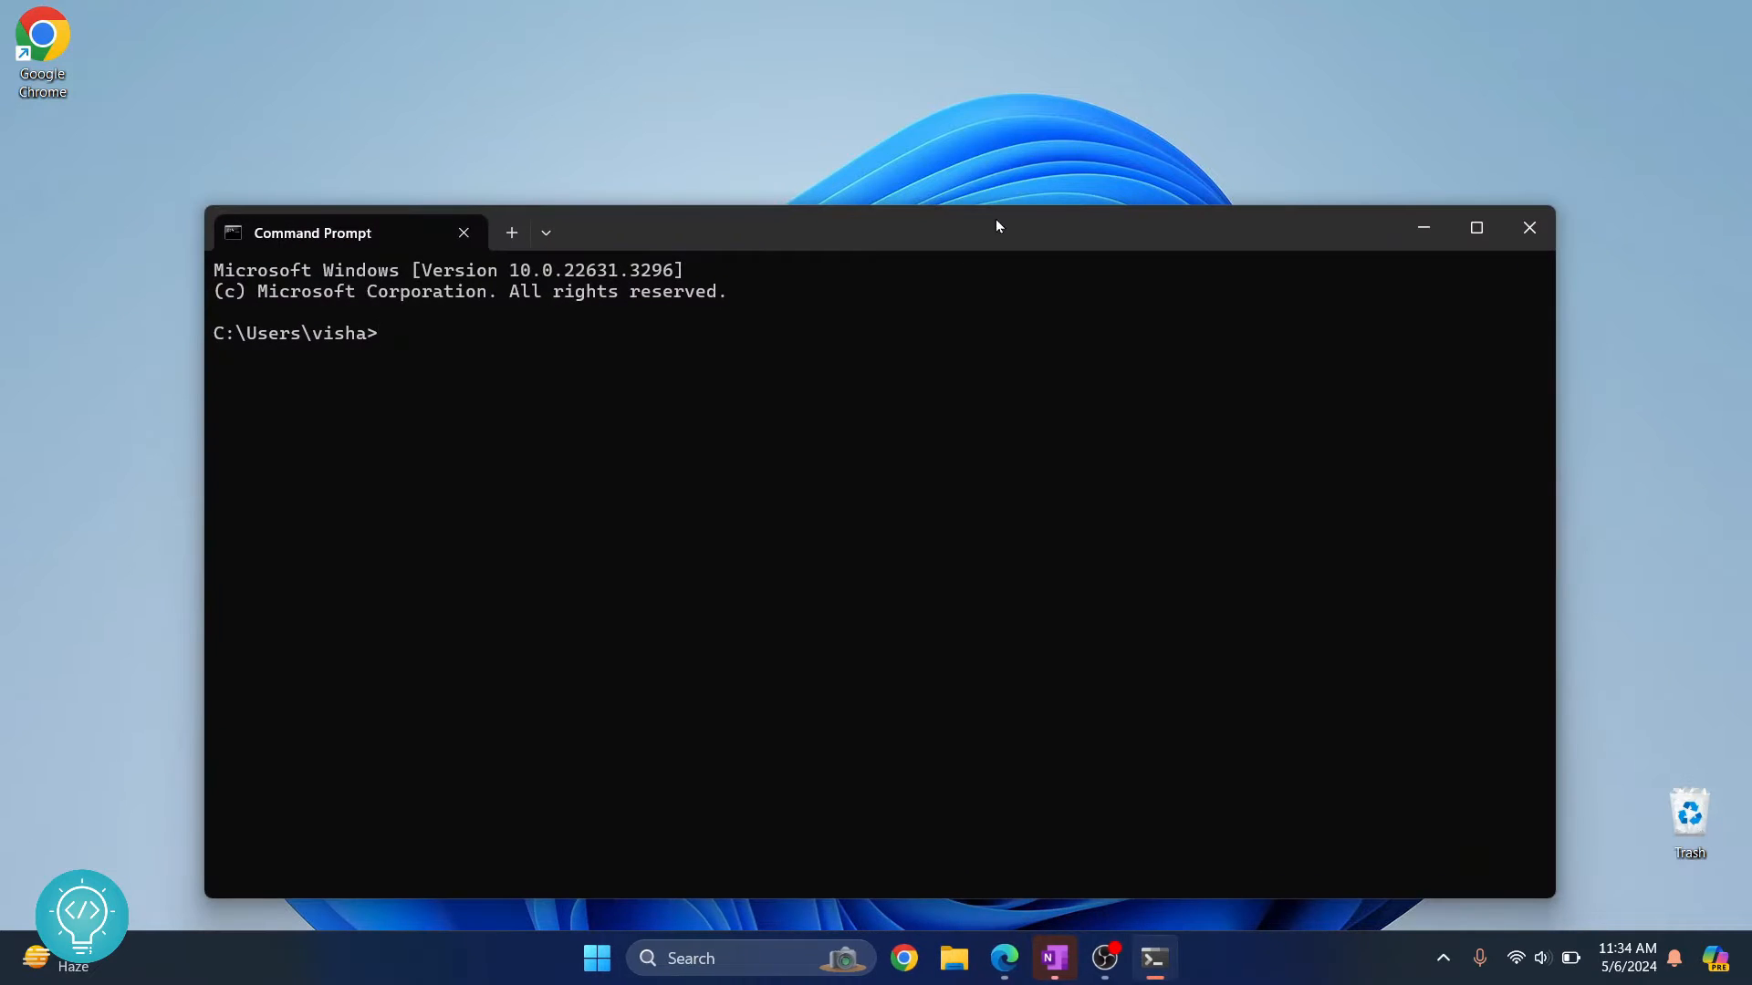
left_click_drag(997, 227, 1015, 178)
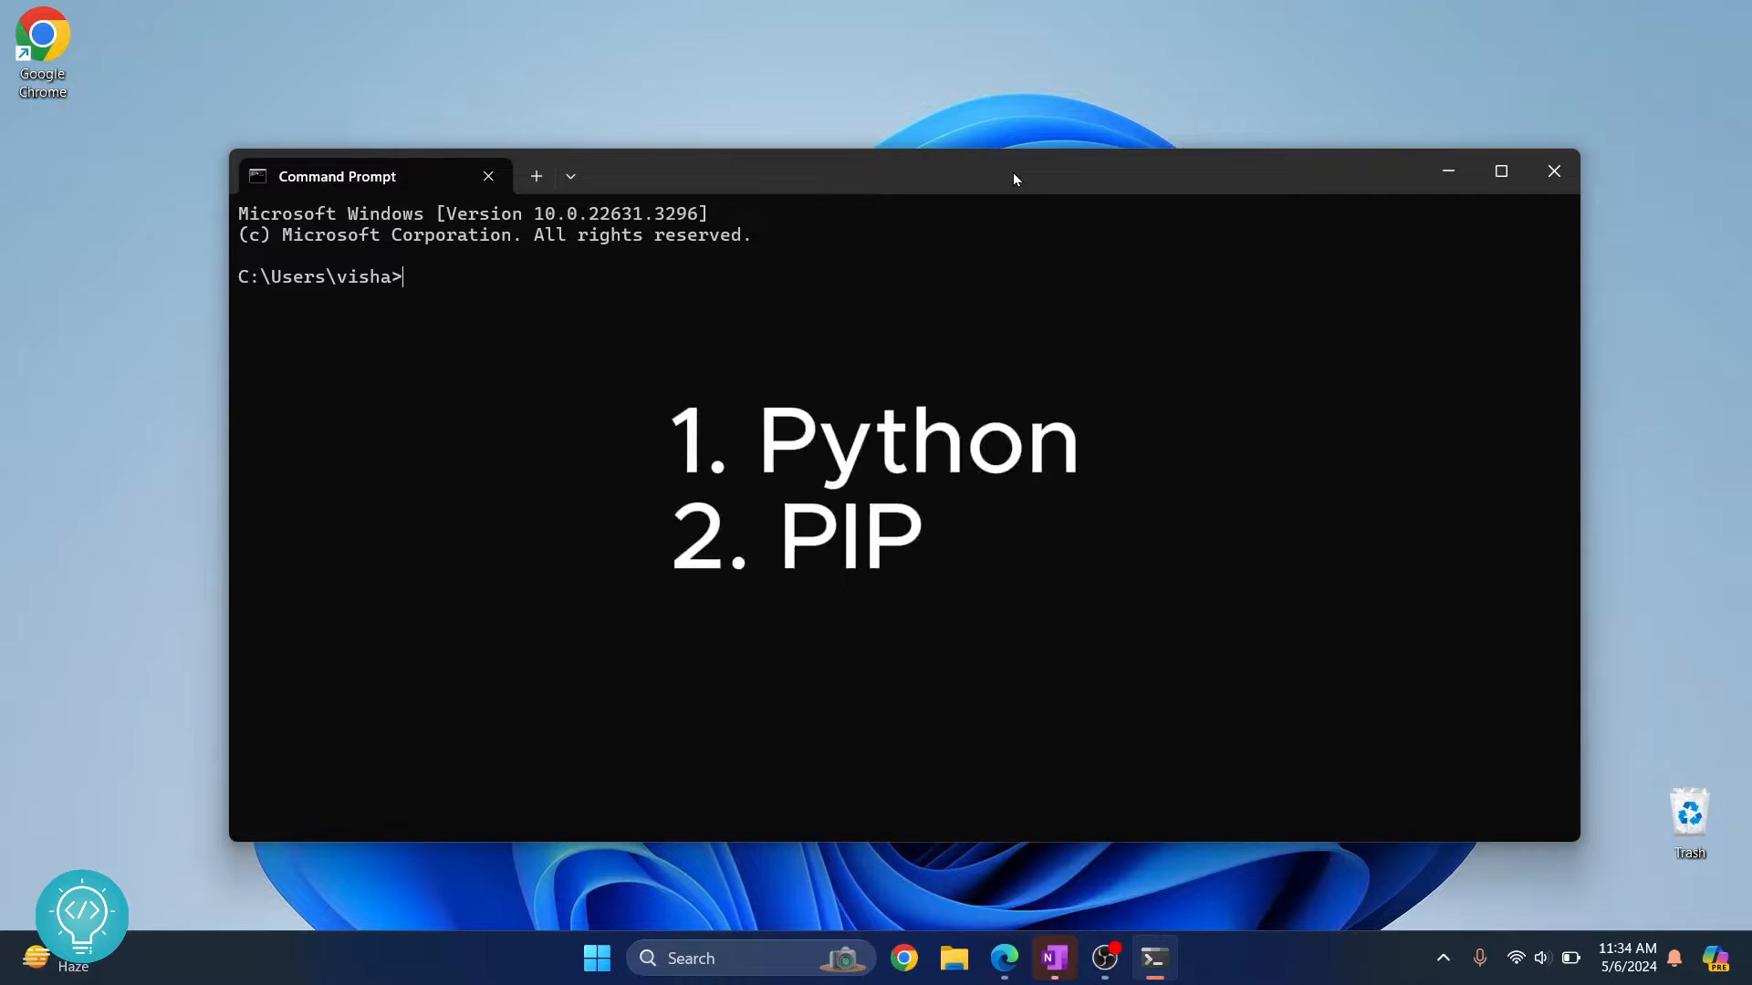
Step: Run python --version and python -m pip --version, confirming Python 3.12.3 and pip 24.0
type("python --version")
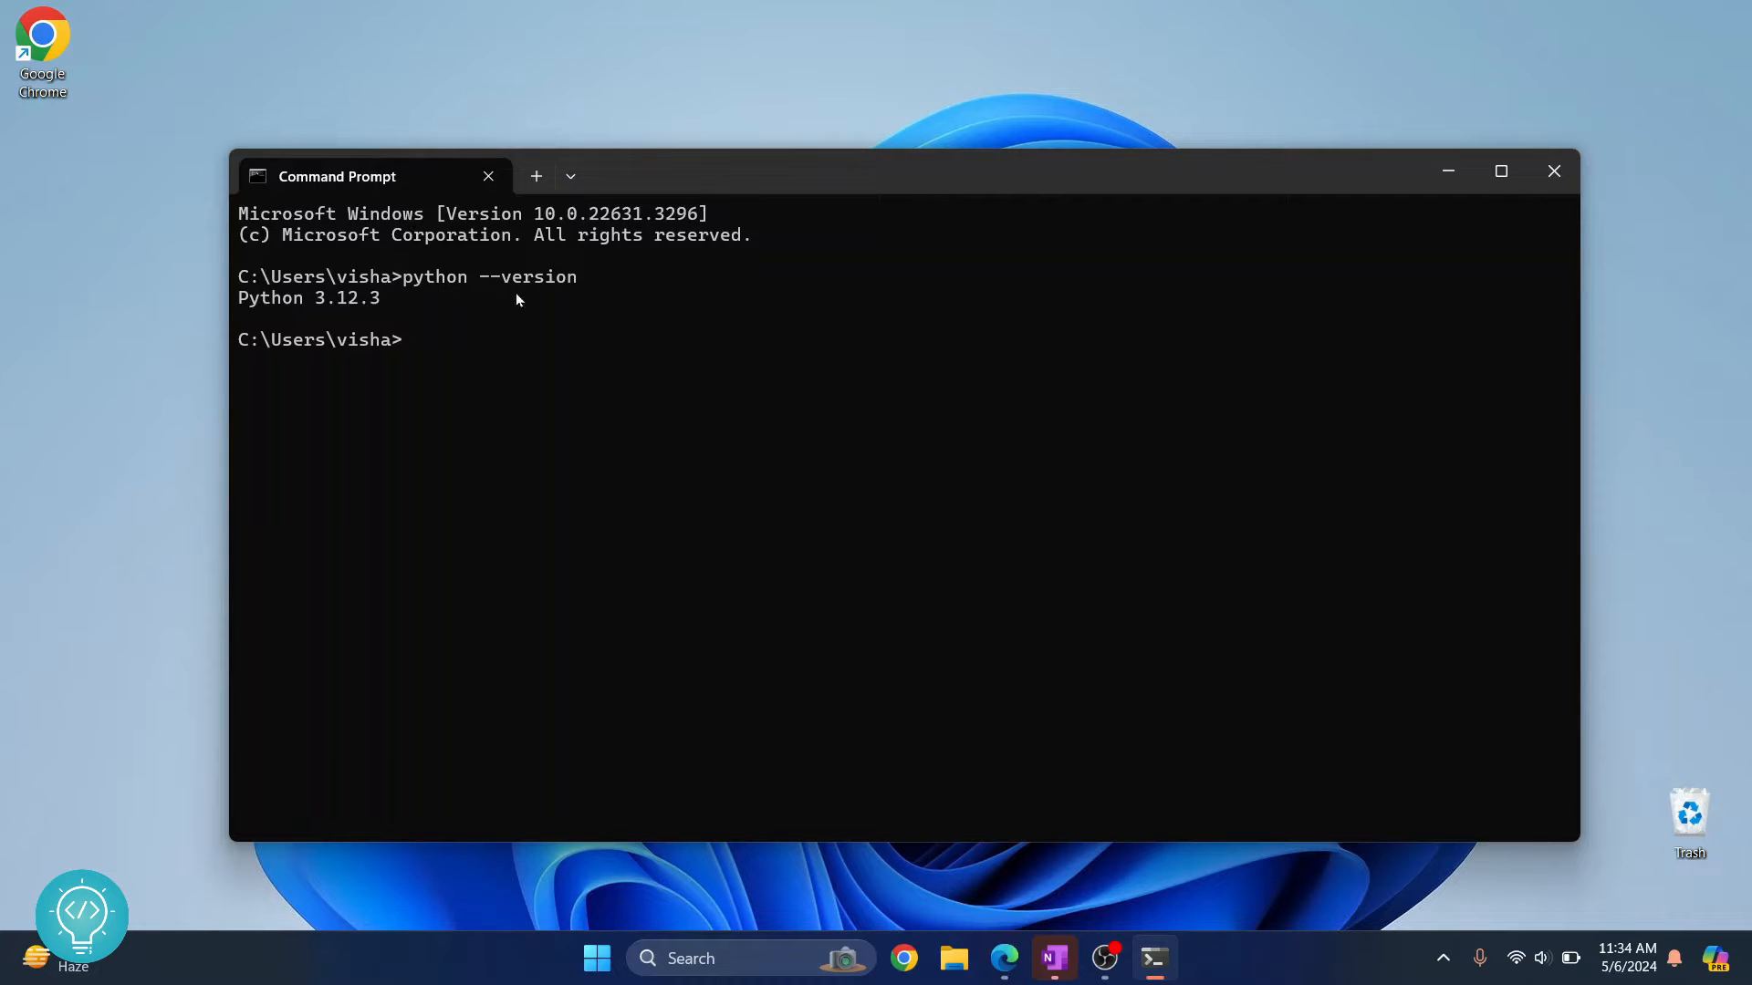
type("p")
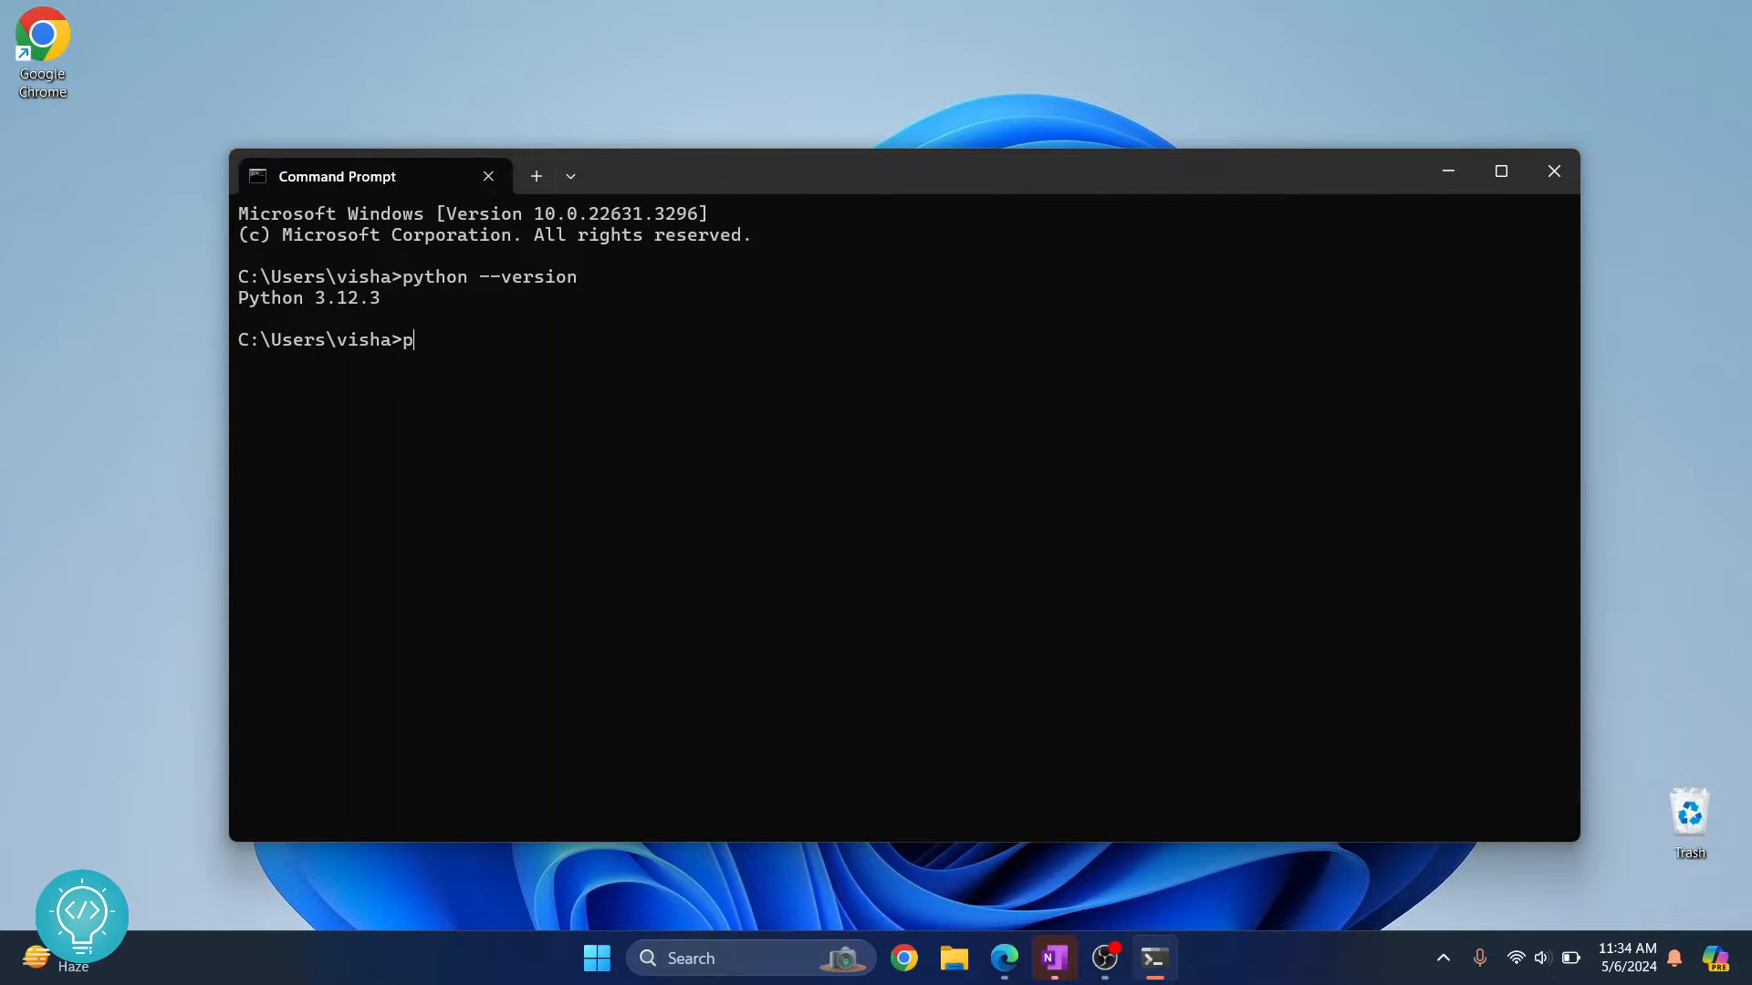
type("ython -m pip")
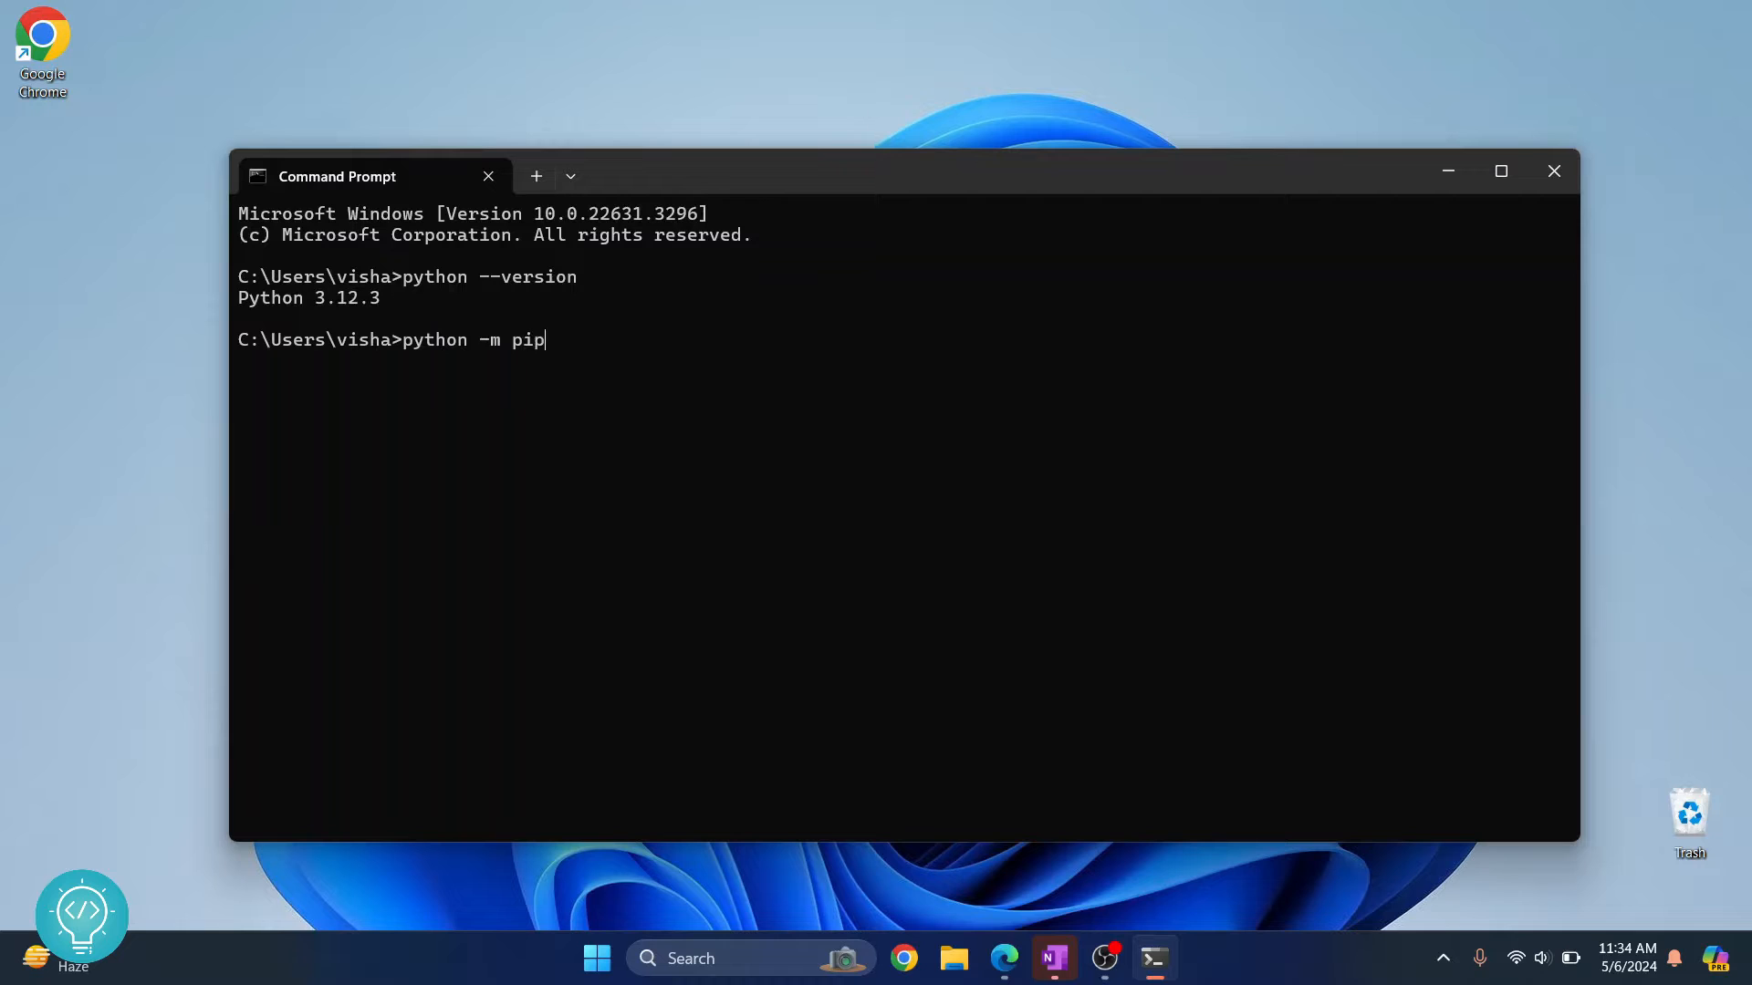
type("--version")
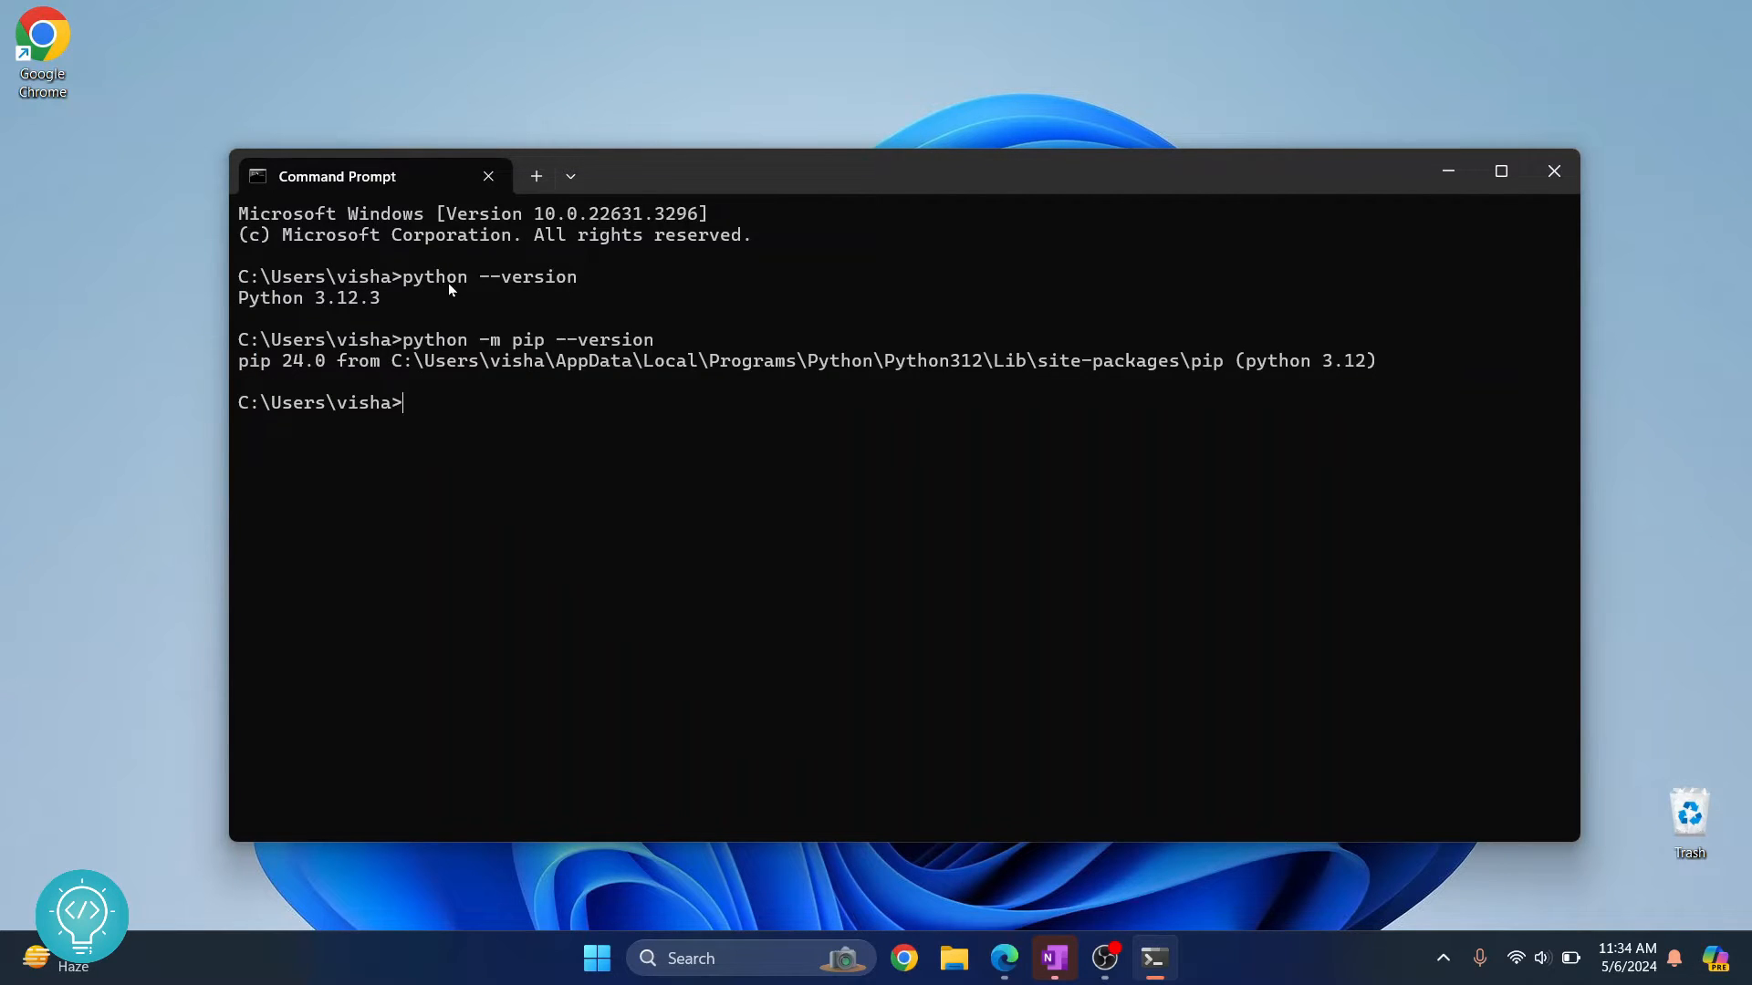
mouse_move(504, 474)
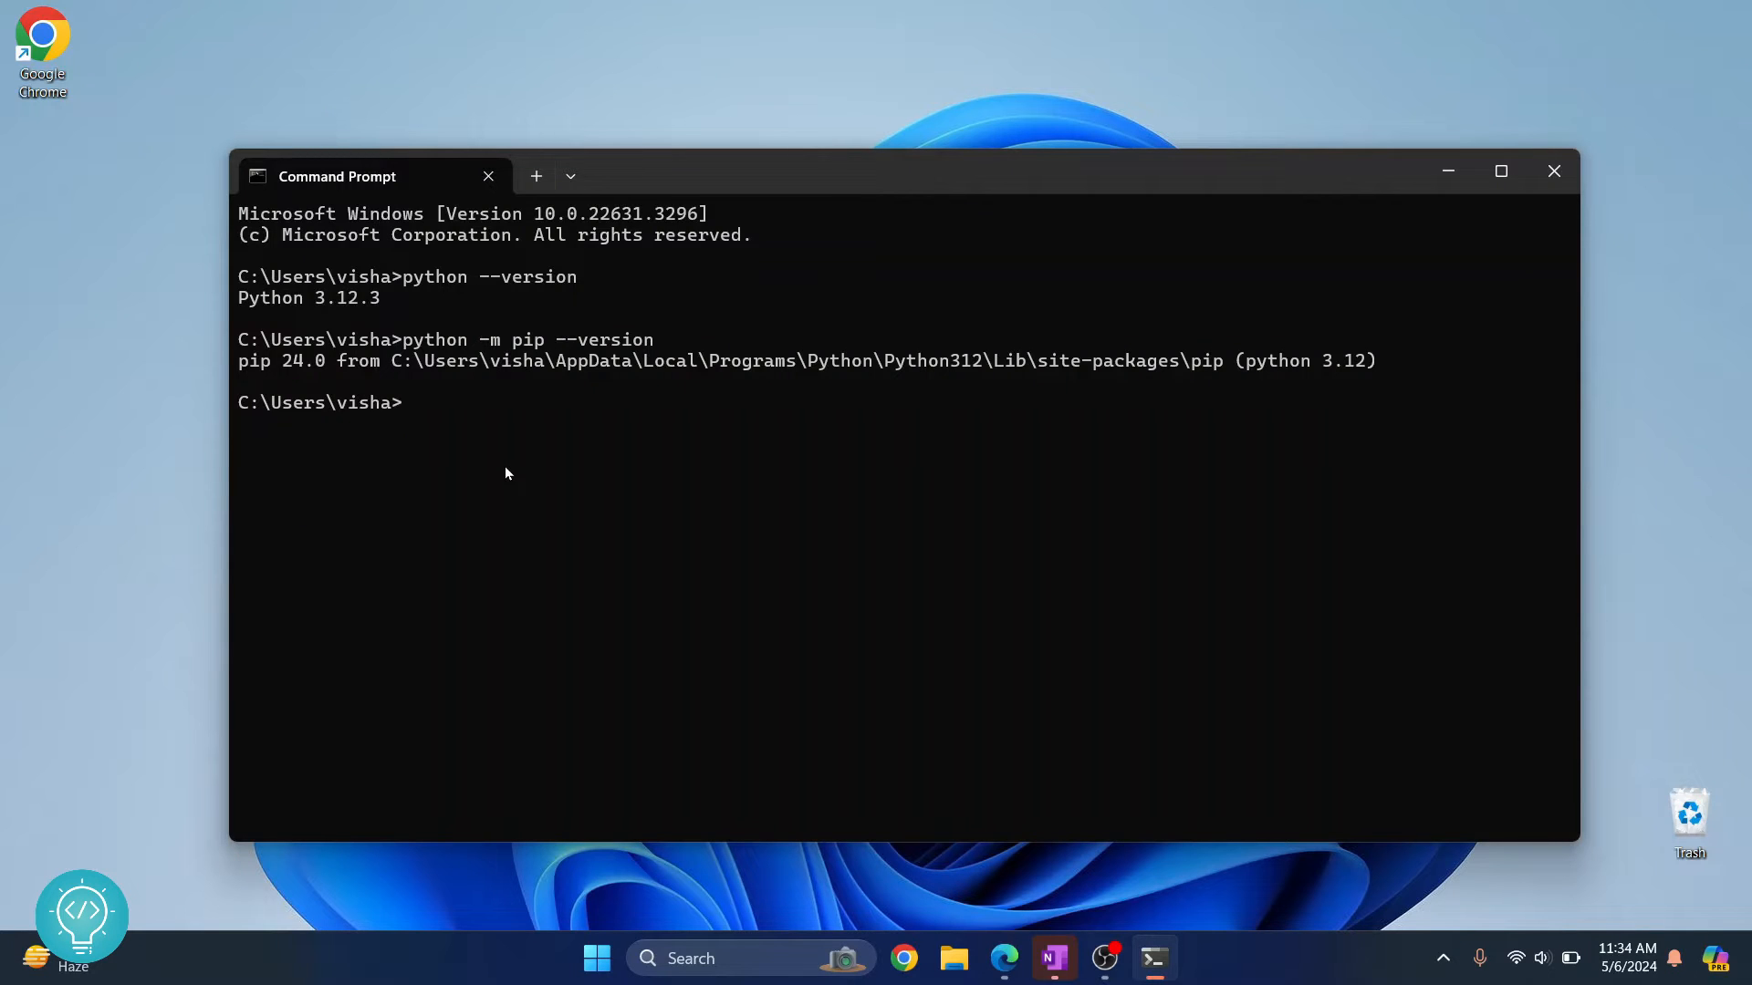
Step: Run pip install jupyterlab to begin the JupyterLab installation
type("pip instal")
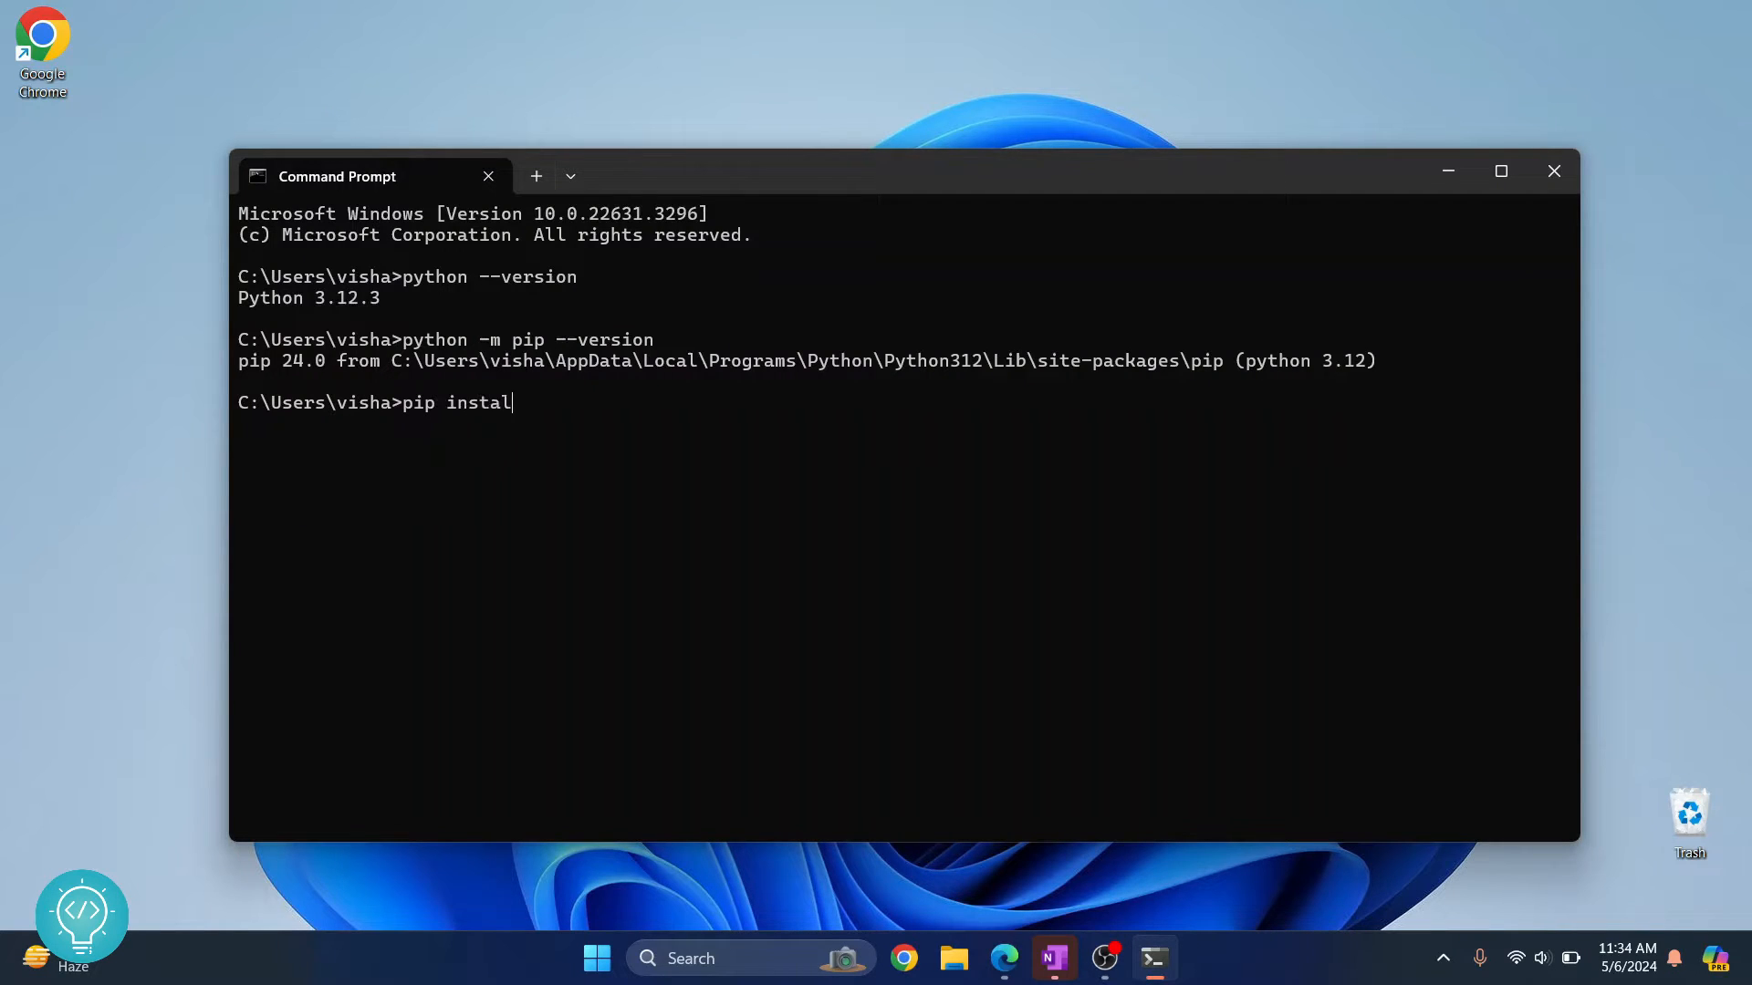
type("l jupyter")
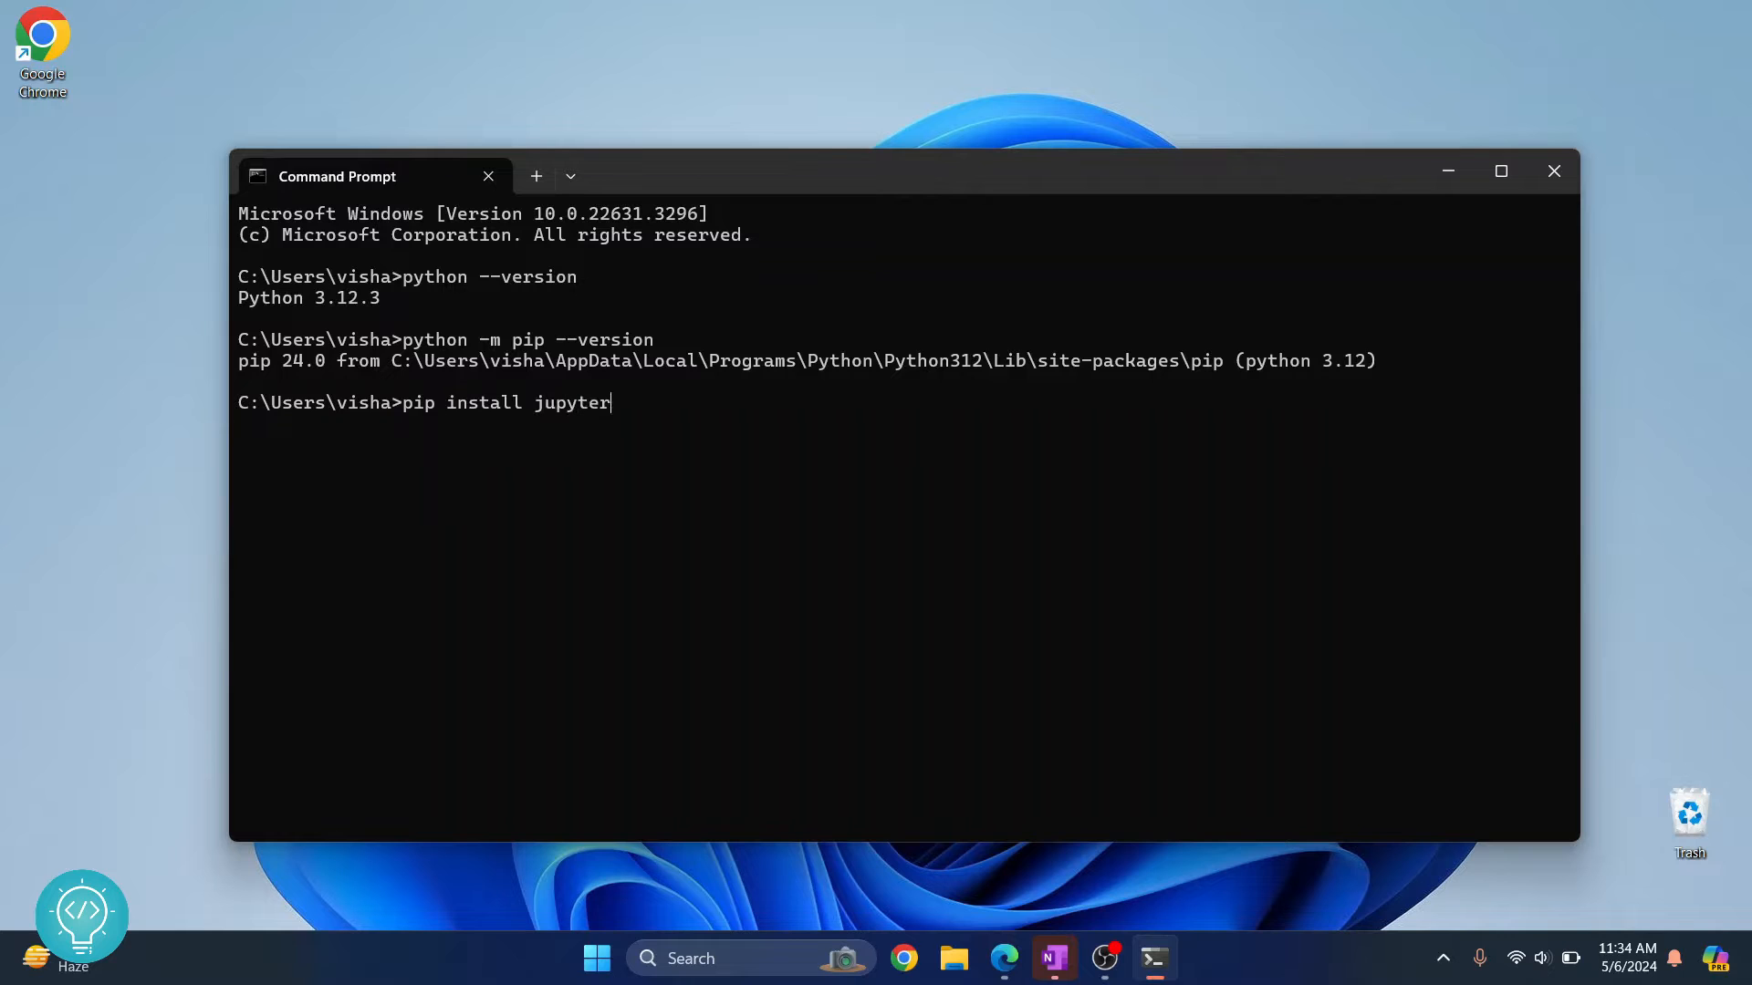
type("lab")
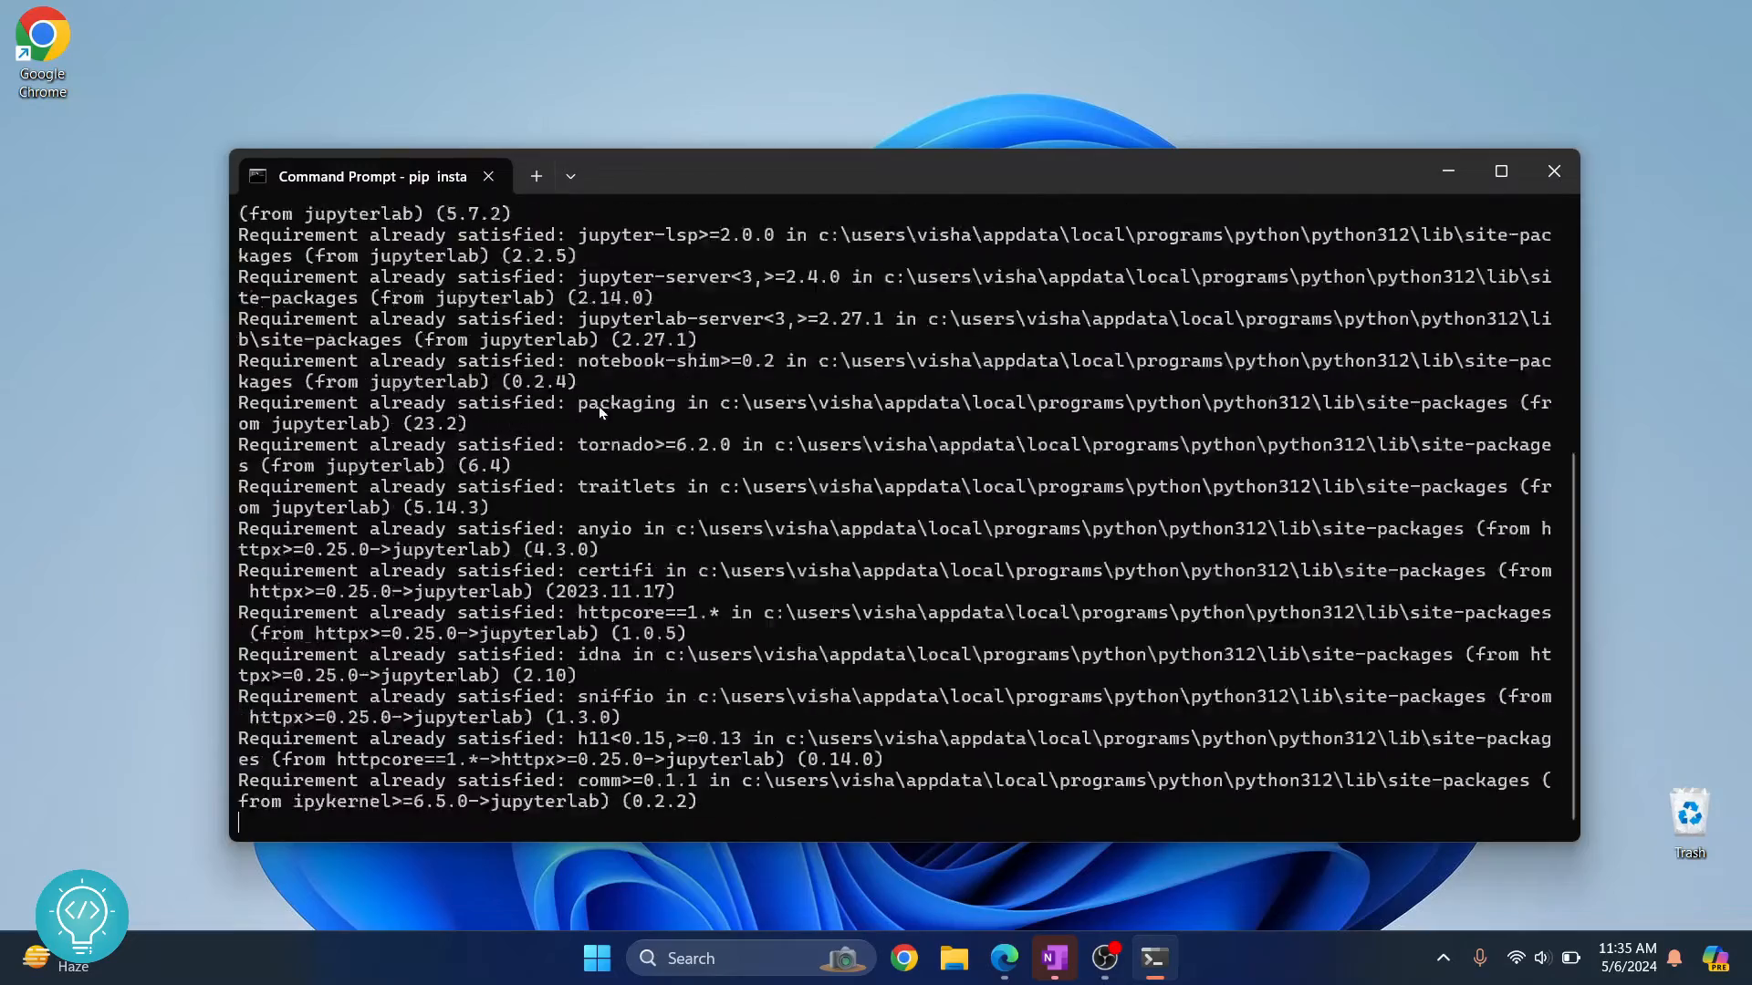
Step: Scroll the pip output to confirm JupyterLab 4.1.8 installed and find the Python312 folder
scroll("down", 3)
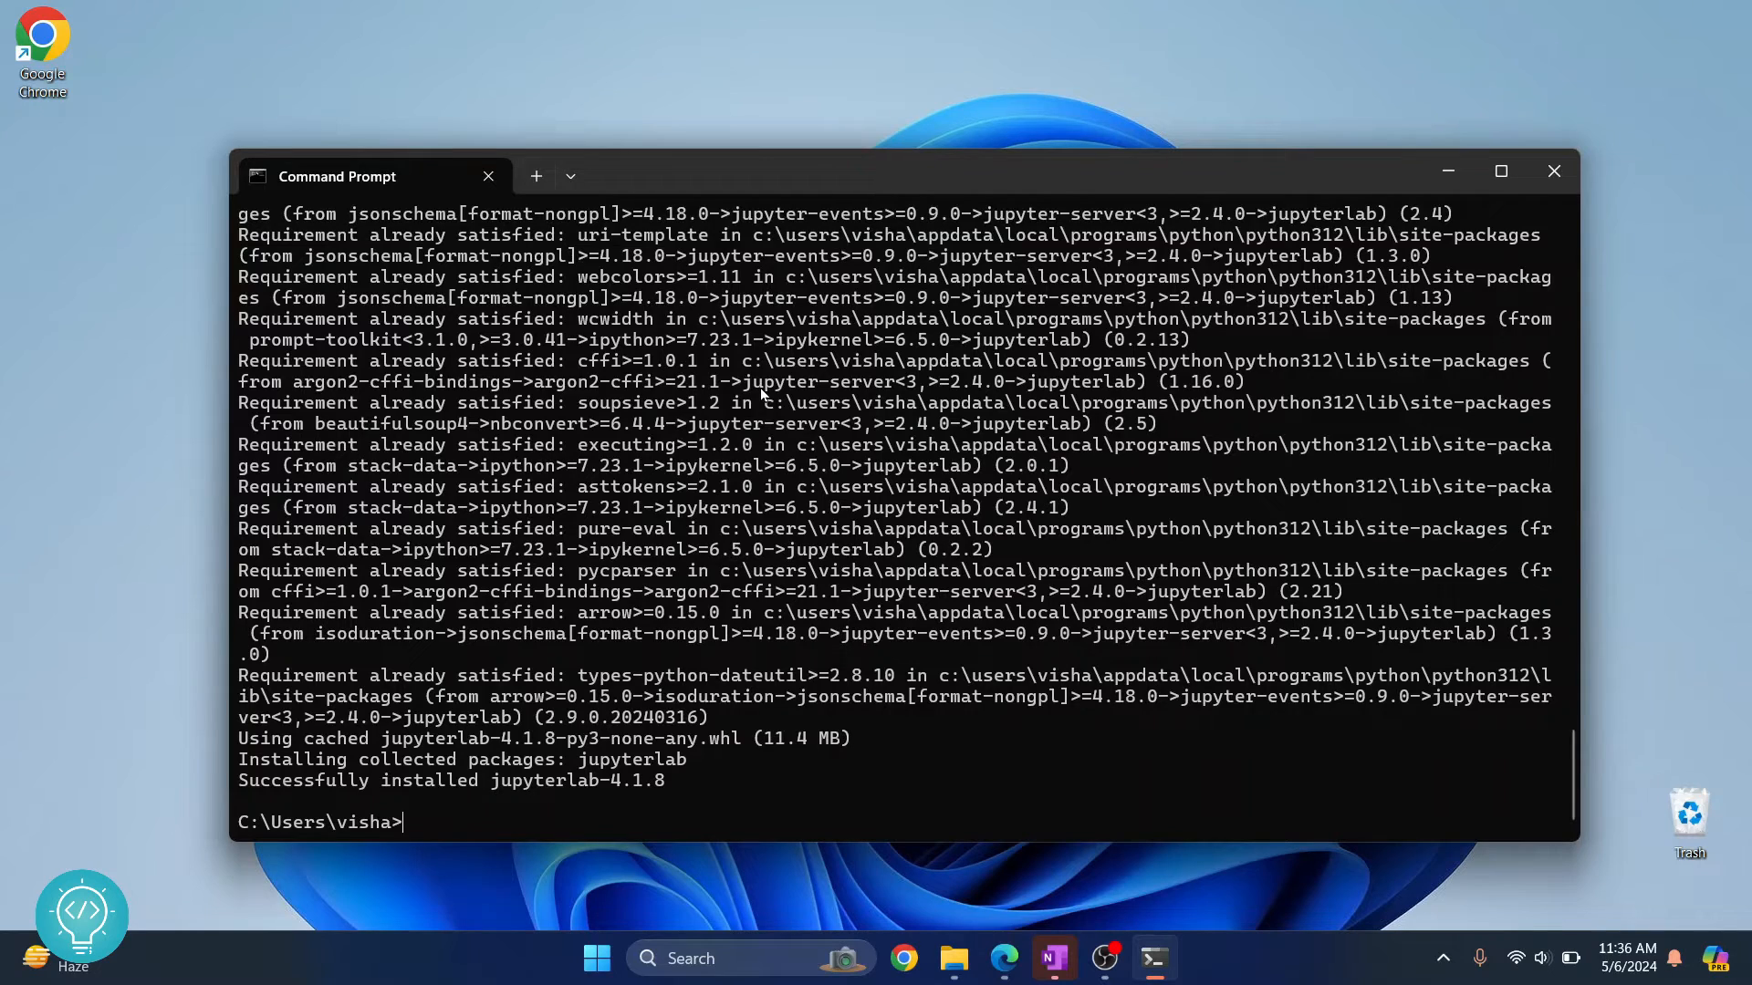
mouse_move(771, 790)
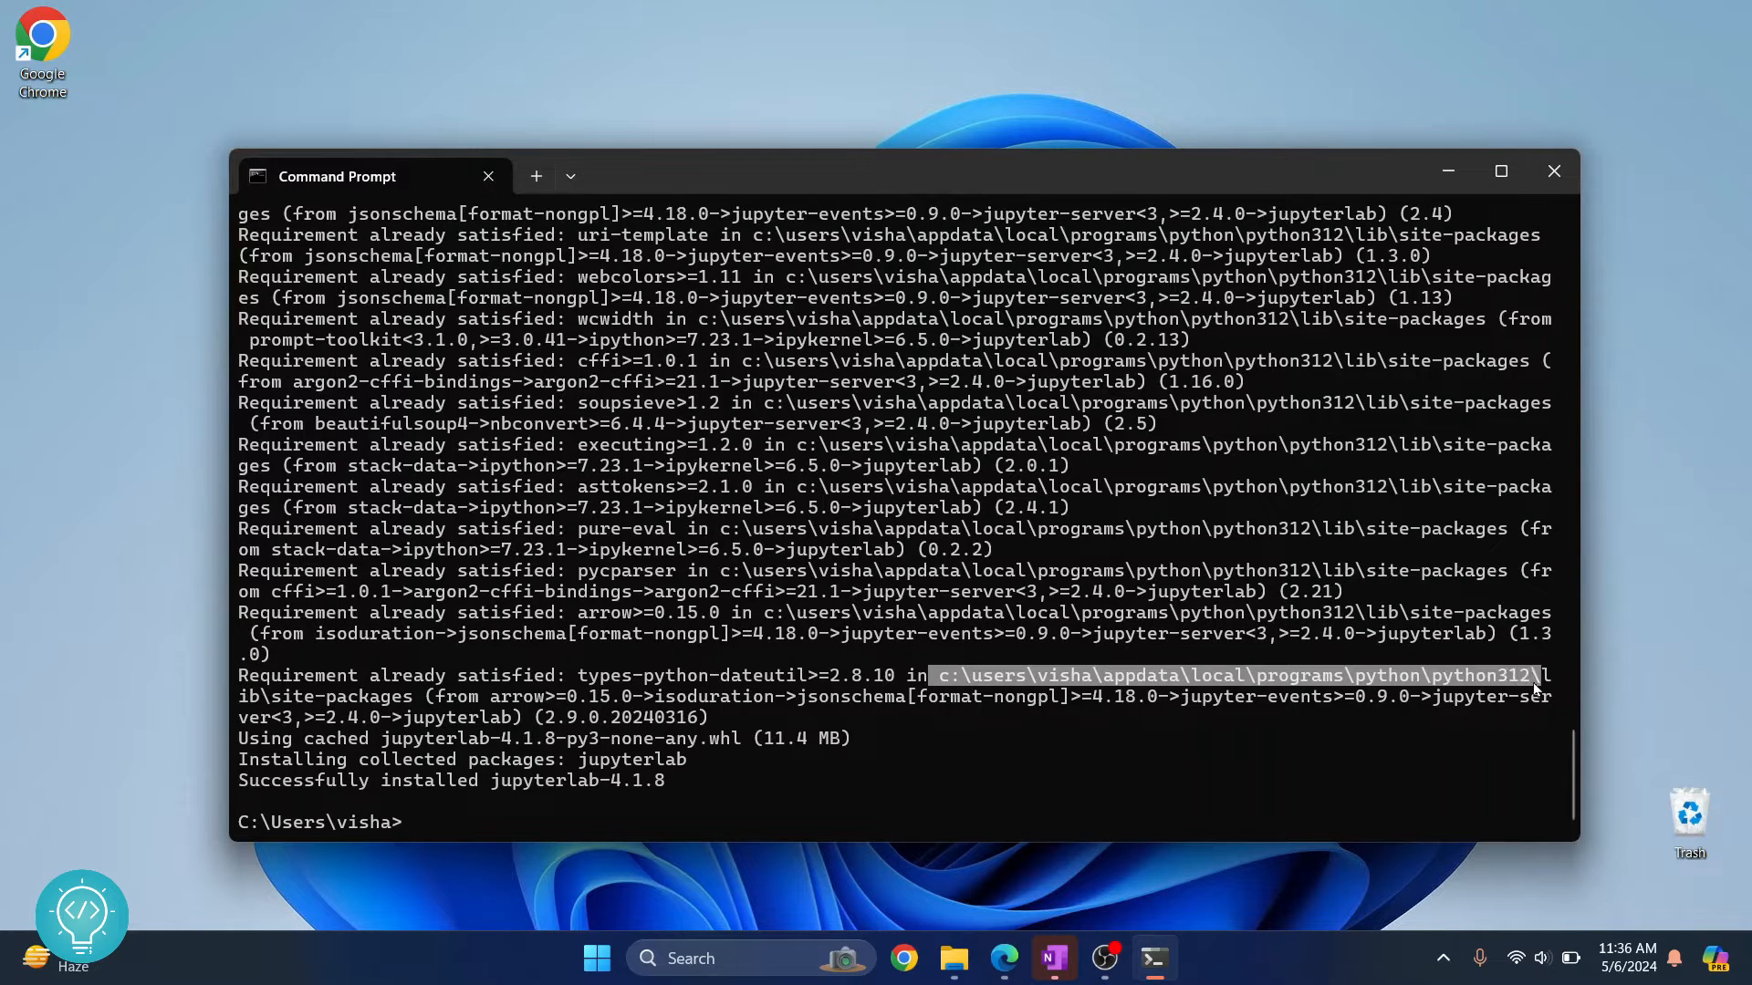
mouse_move(1542, 711)
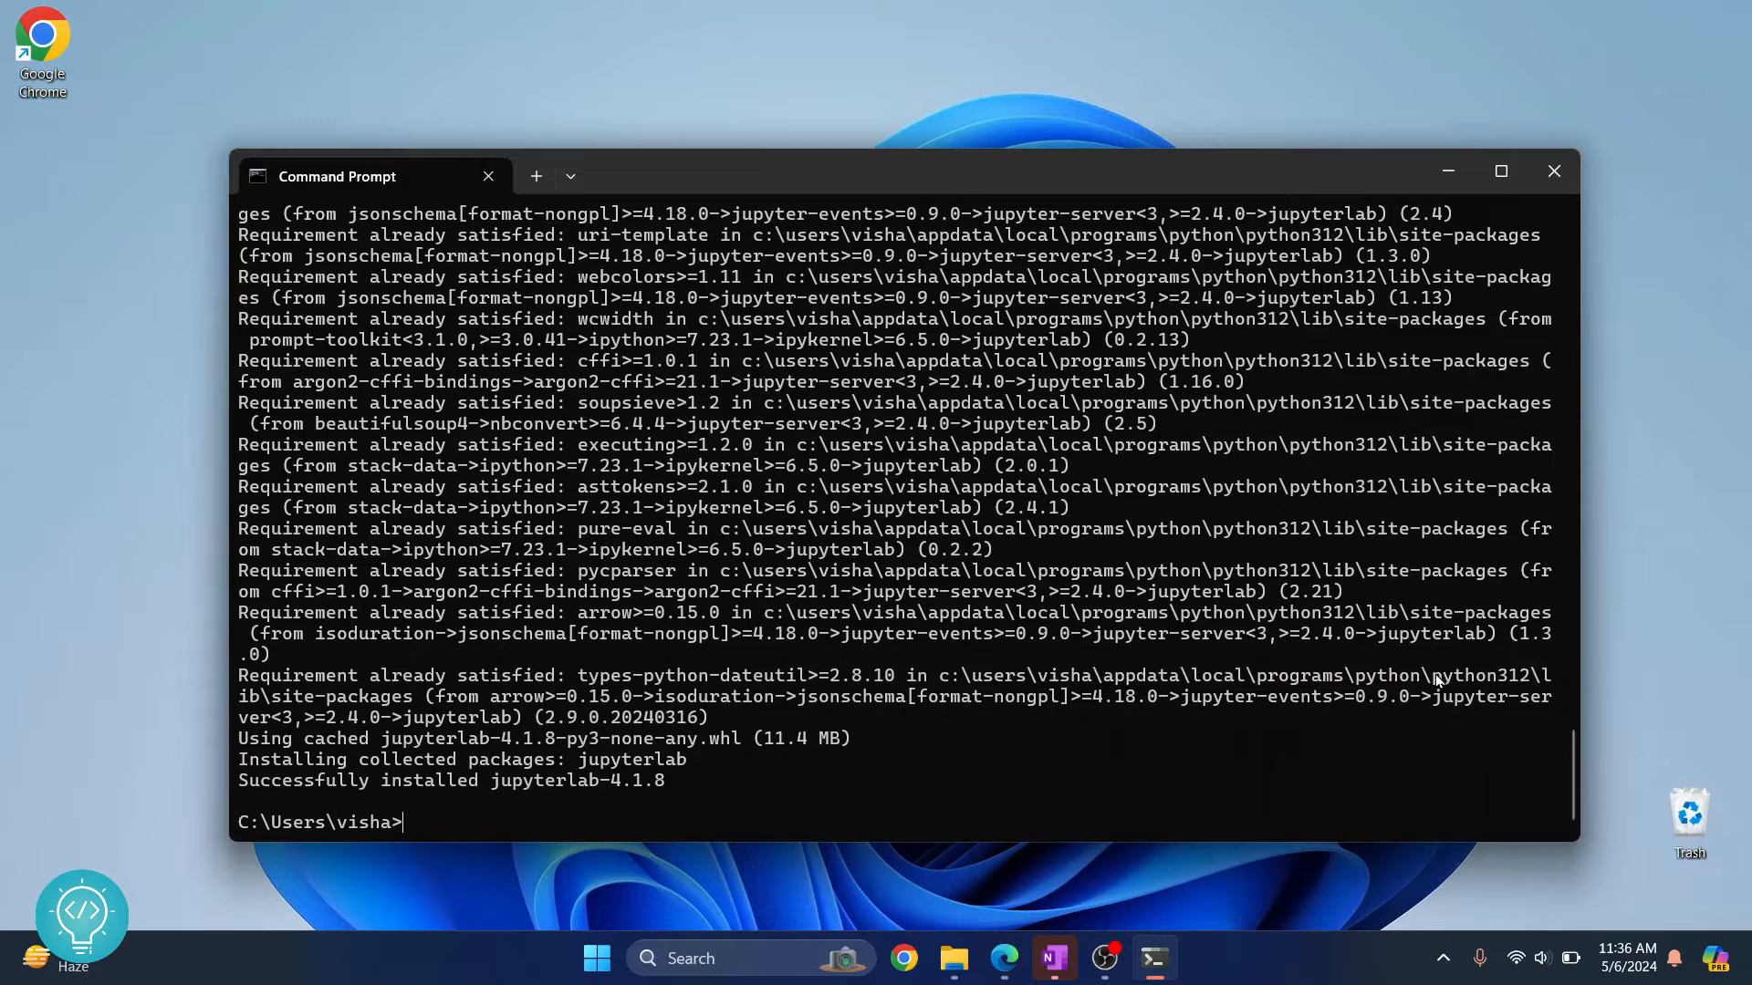
Step: Search 'environ' and open the system environment variables to edit Path
left_click(596, 957)
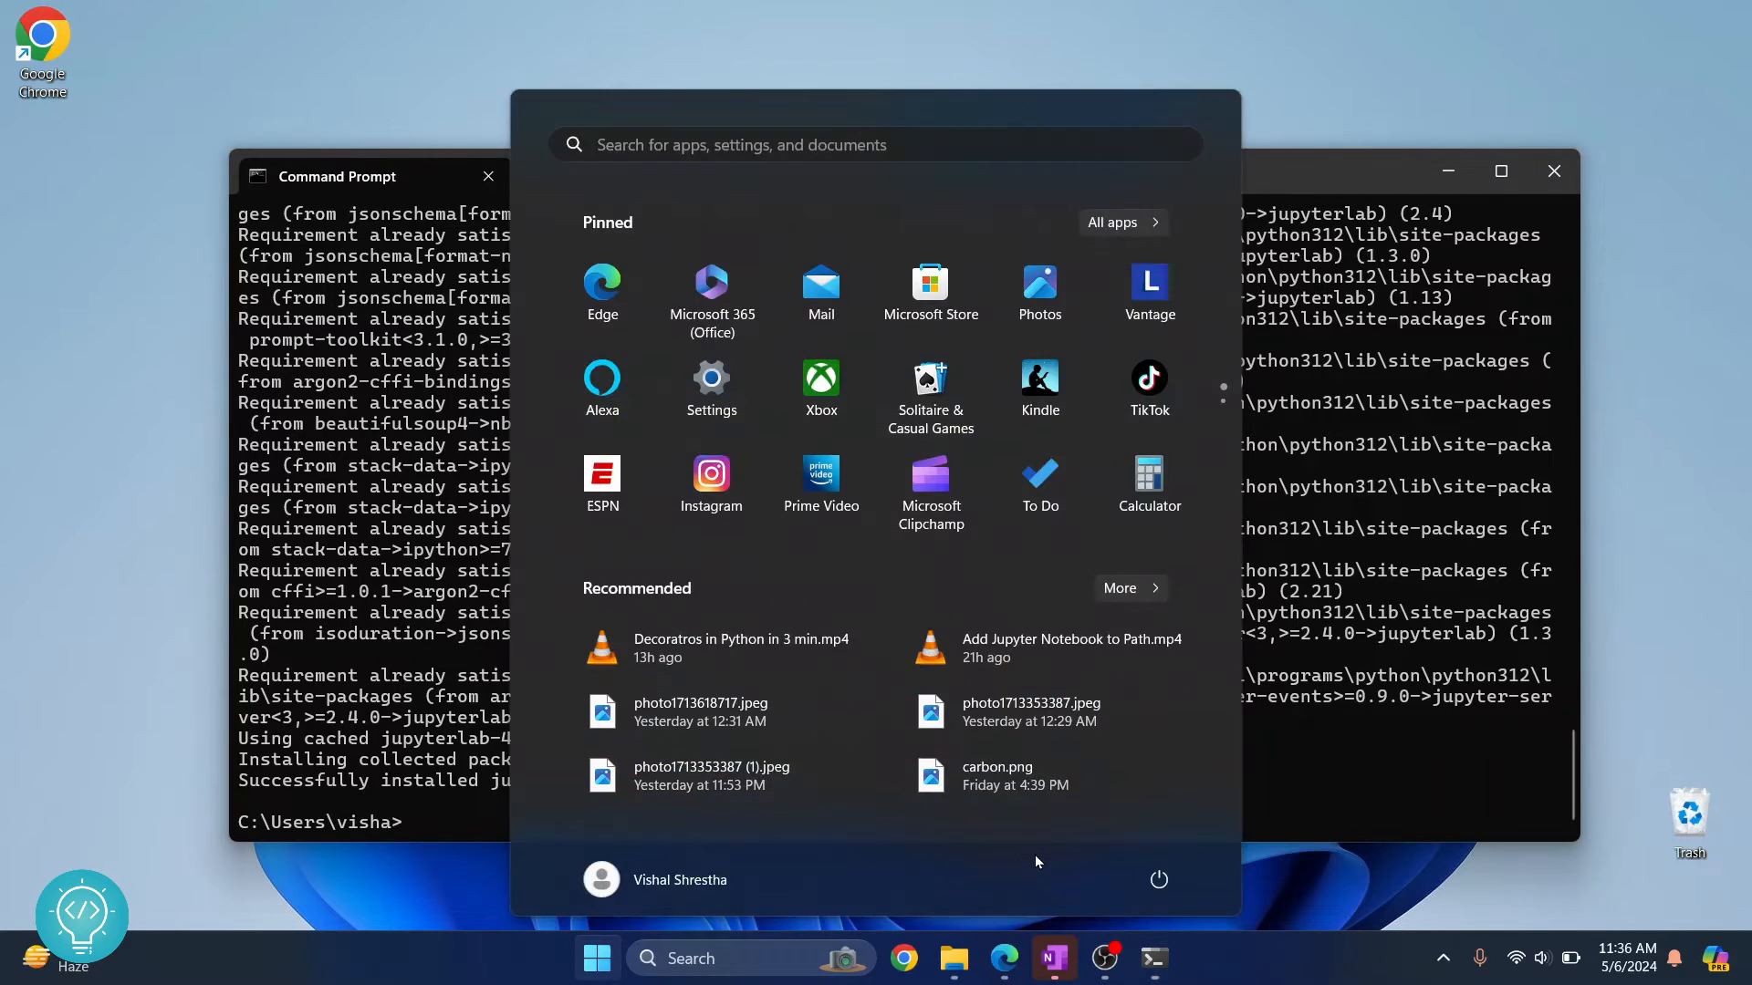
type("environ")
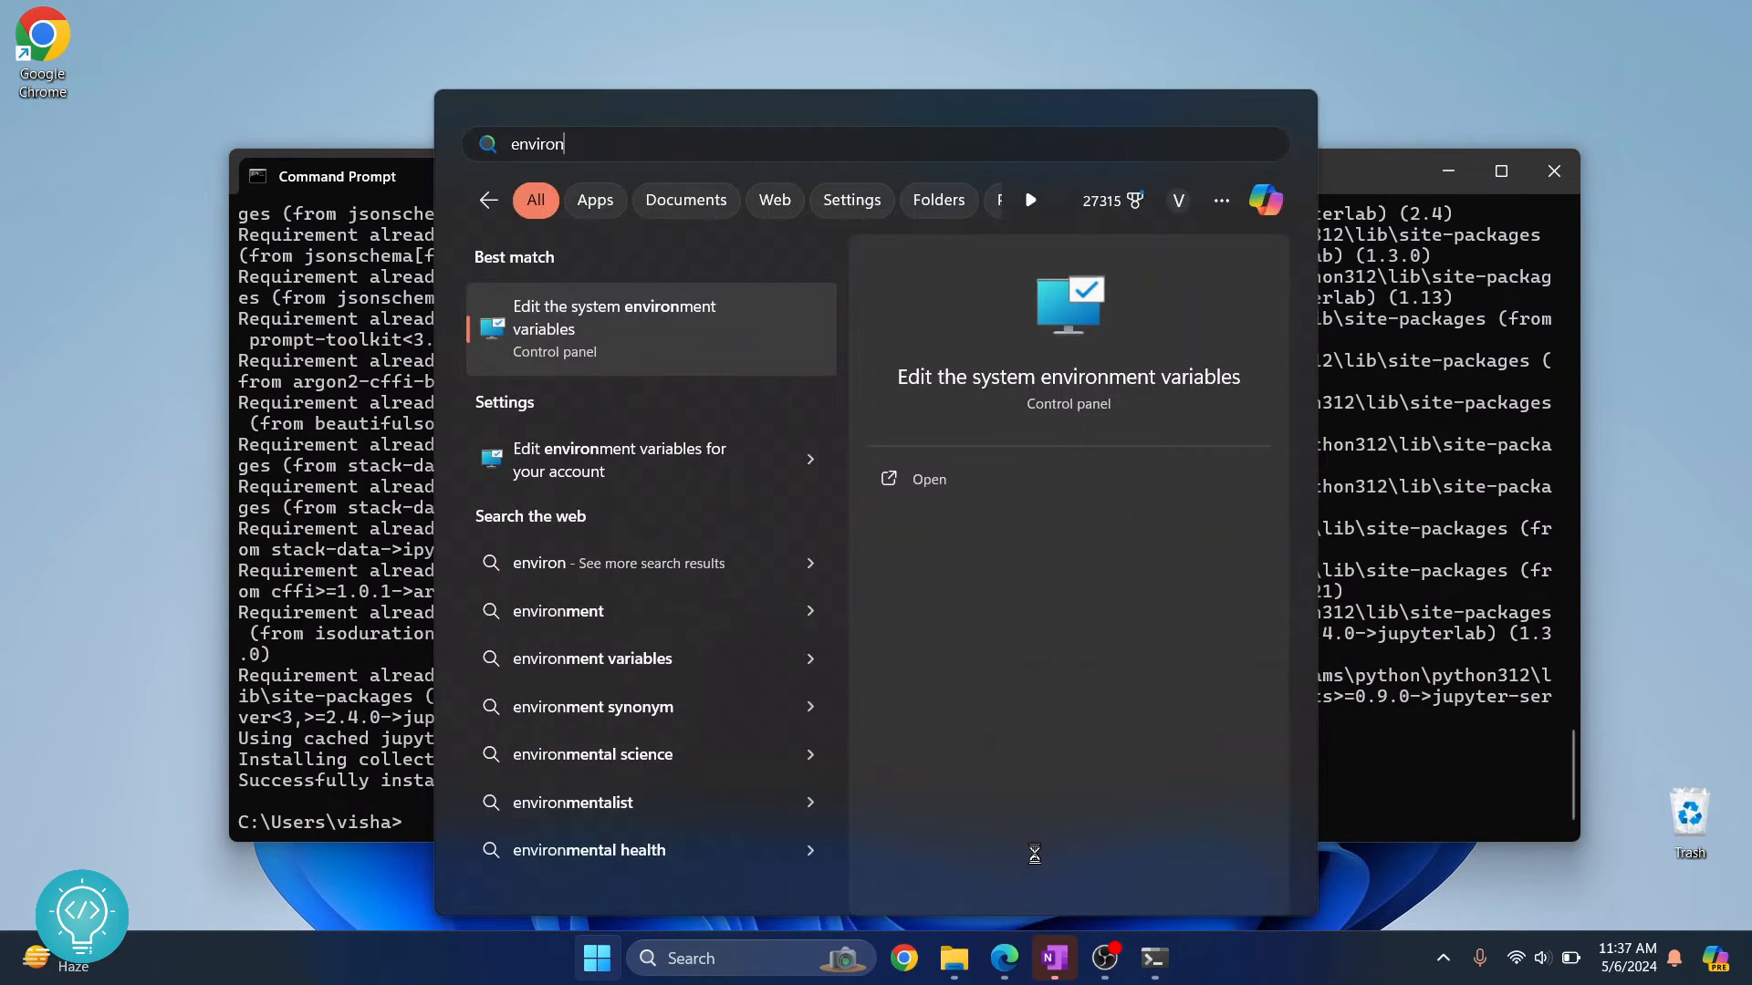
left_click(614, 328)
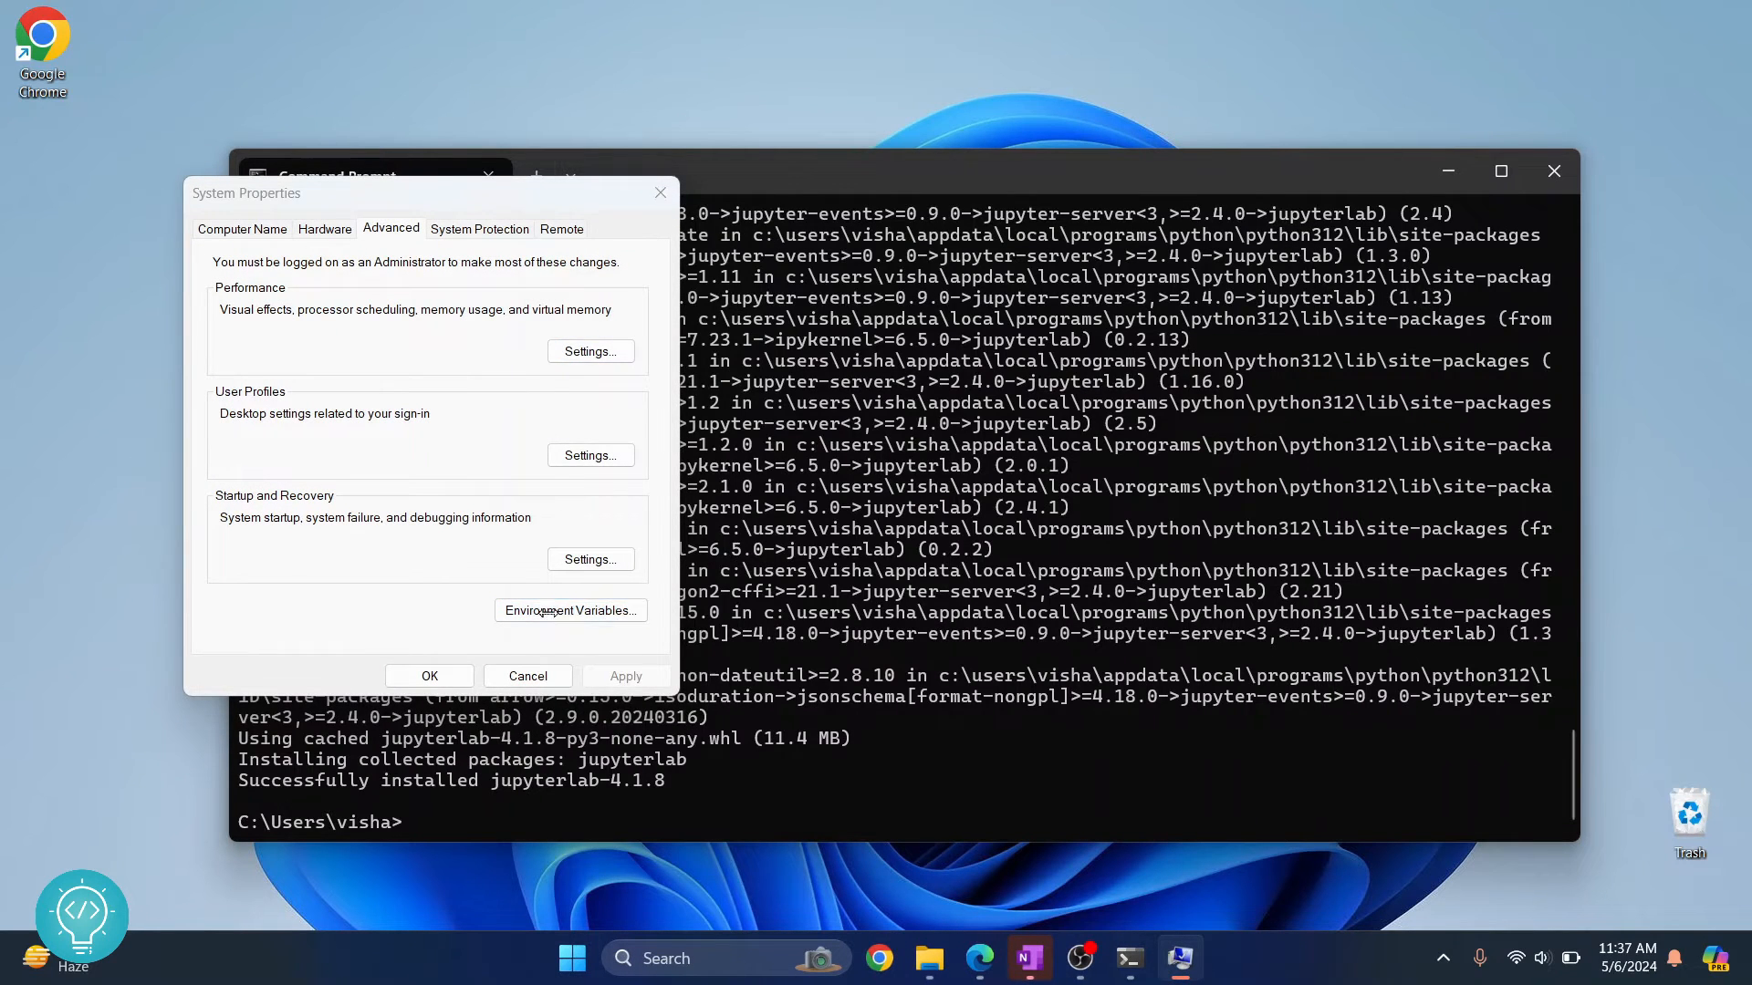
left_click(569, 610)
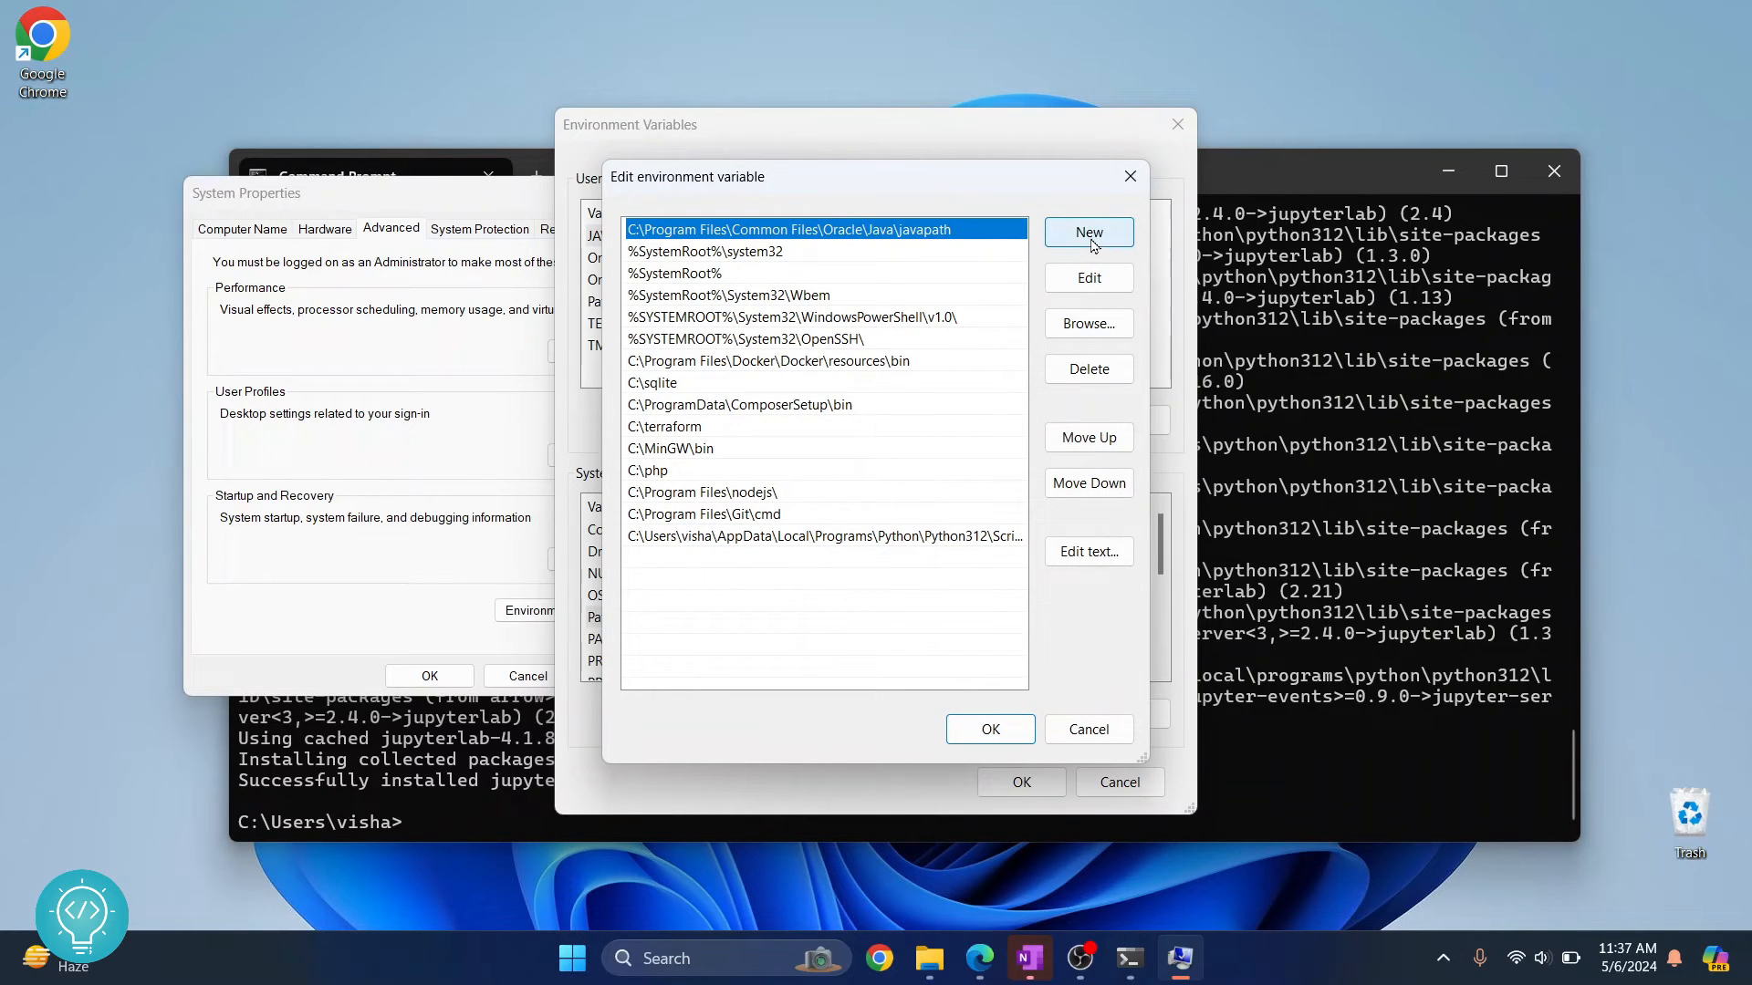
Step: Add a new Path entry c:\users\visha\appdata\local\programs\python\python312\Scripts
left_click(1087, 232)
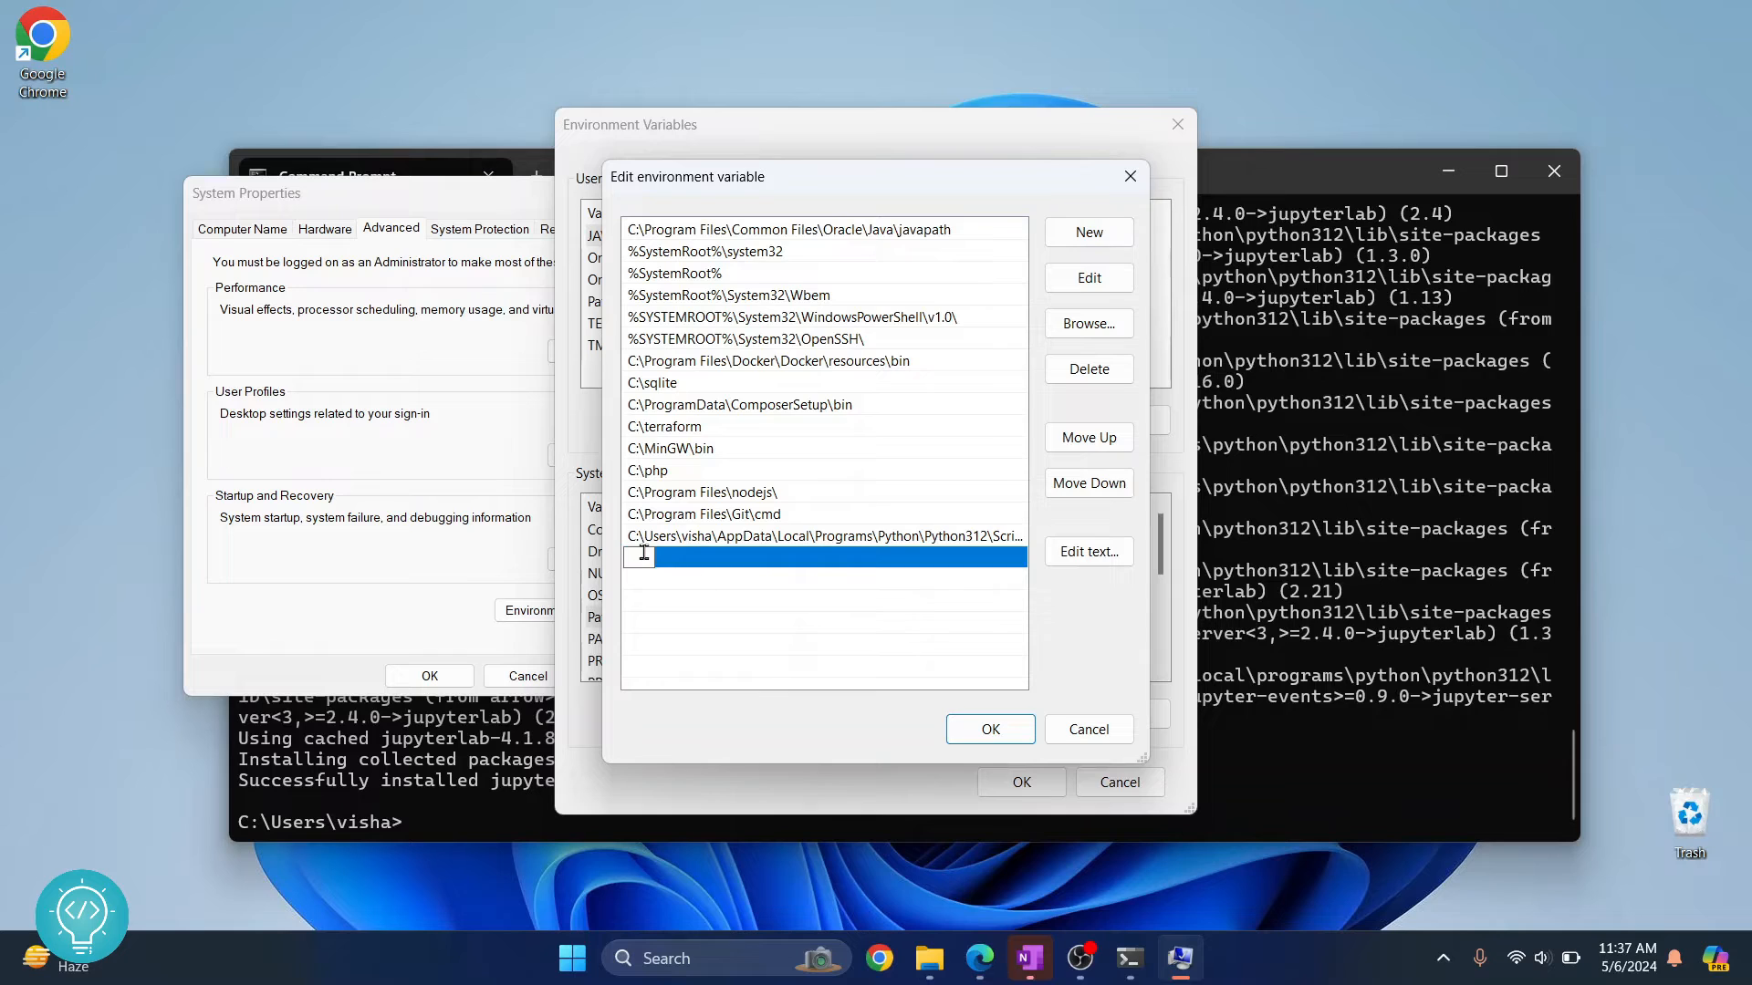
type("c:\\users\\visha\\appdata\\local\\programs\\python\\python312\\")
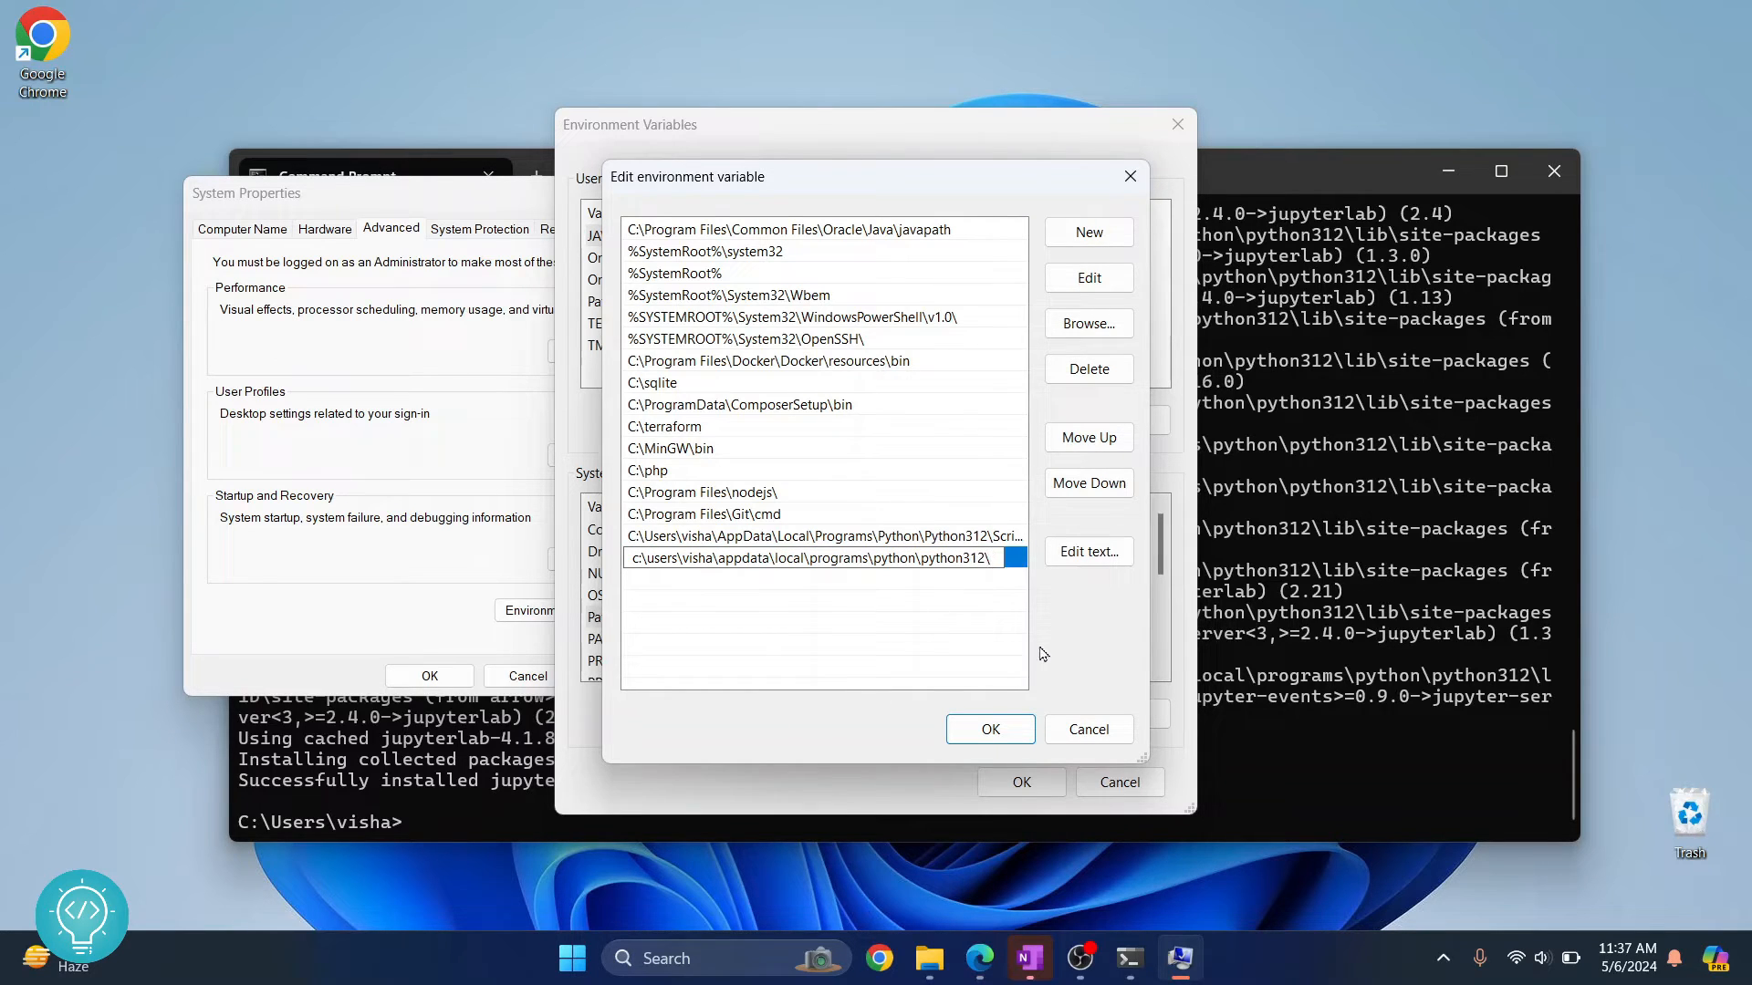
type("Scripts")
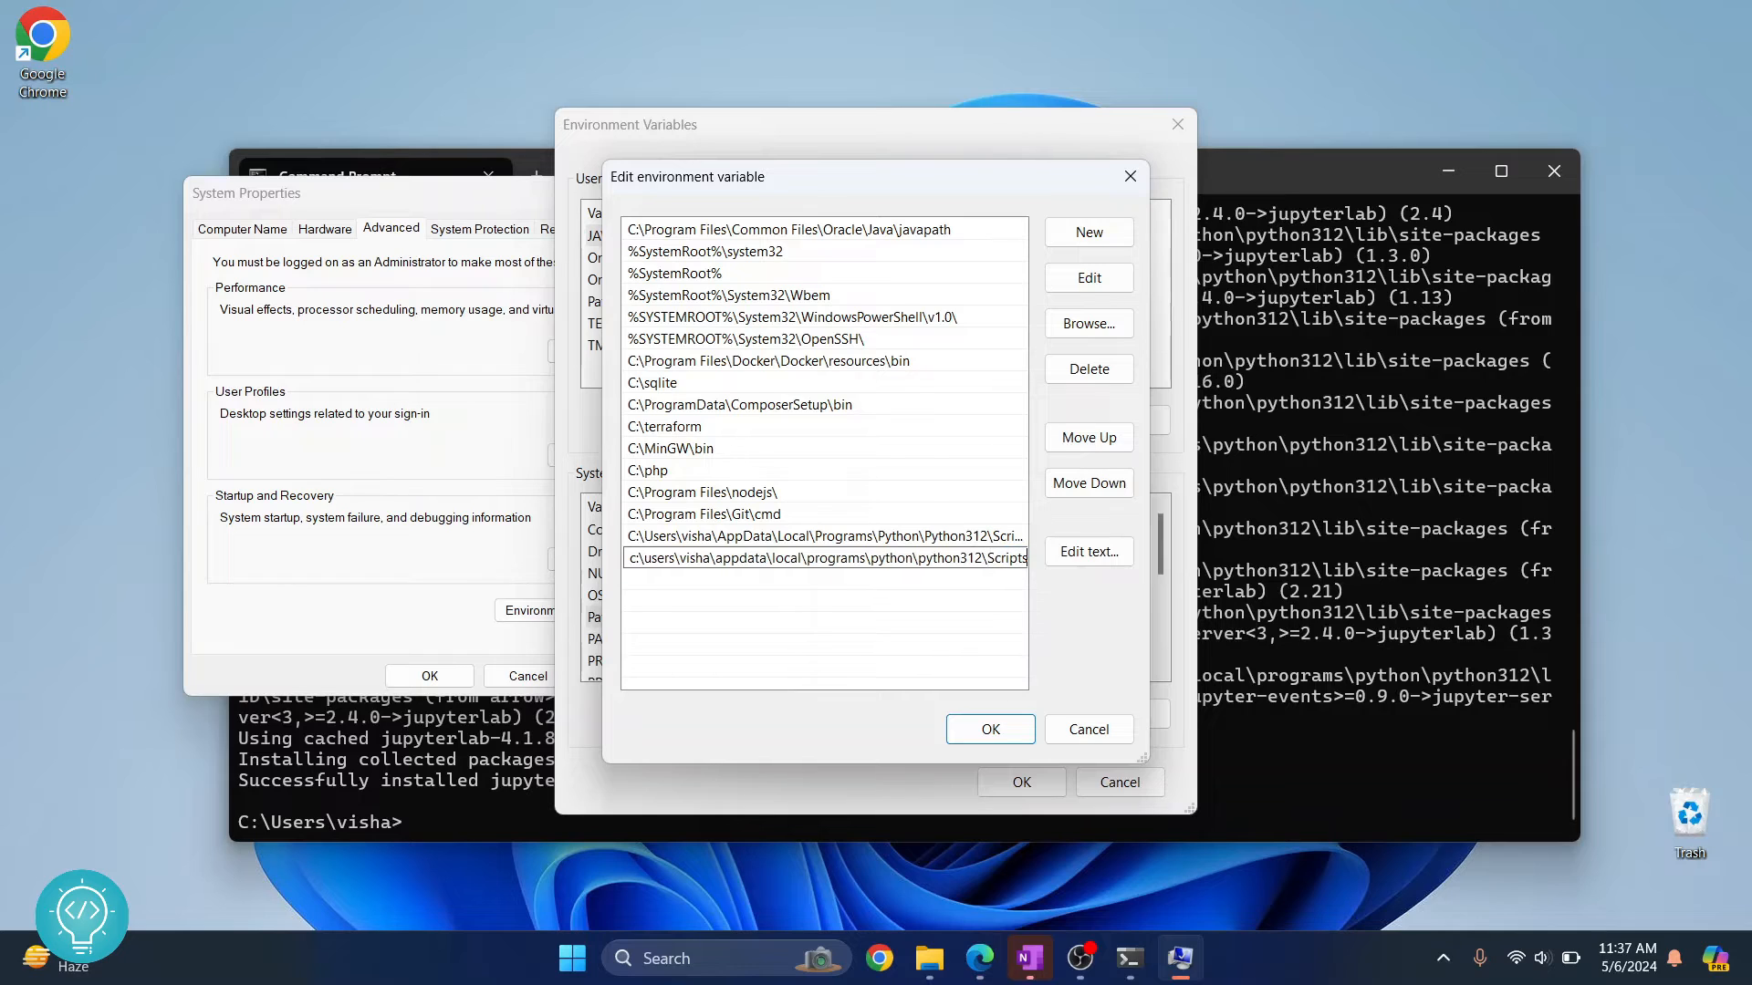
left_click(957, 558)
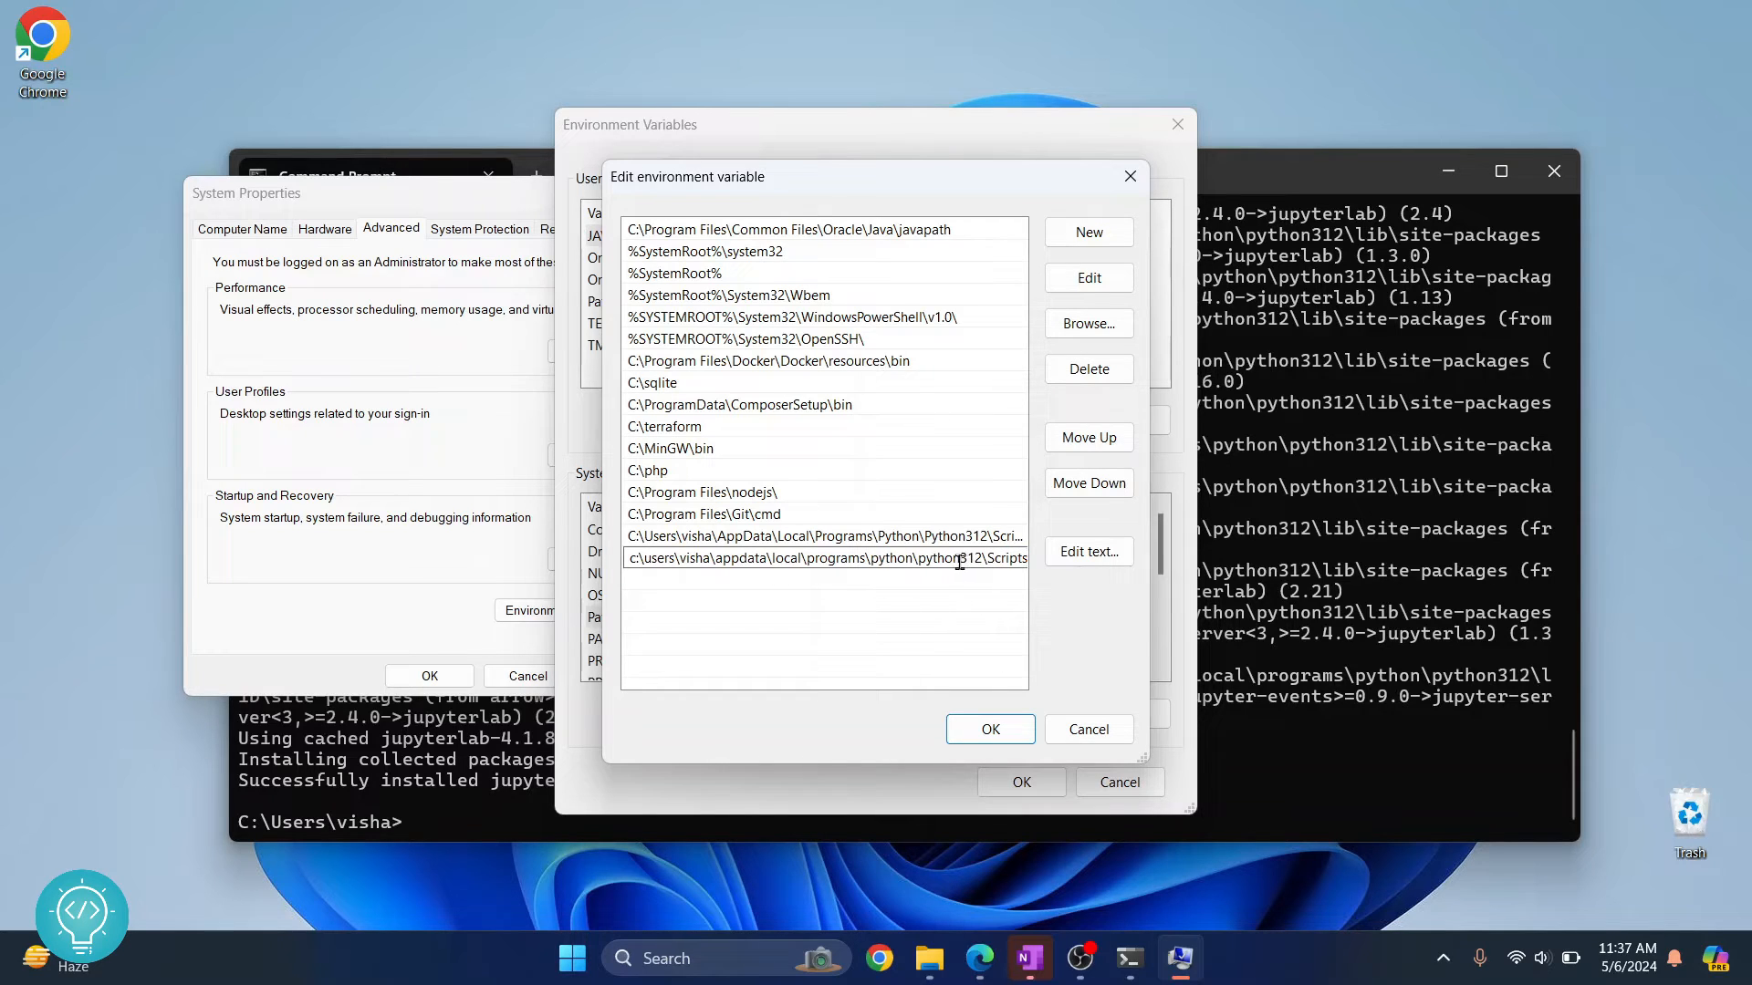
double_click(964, 557)
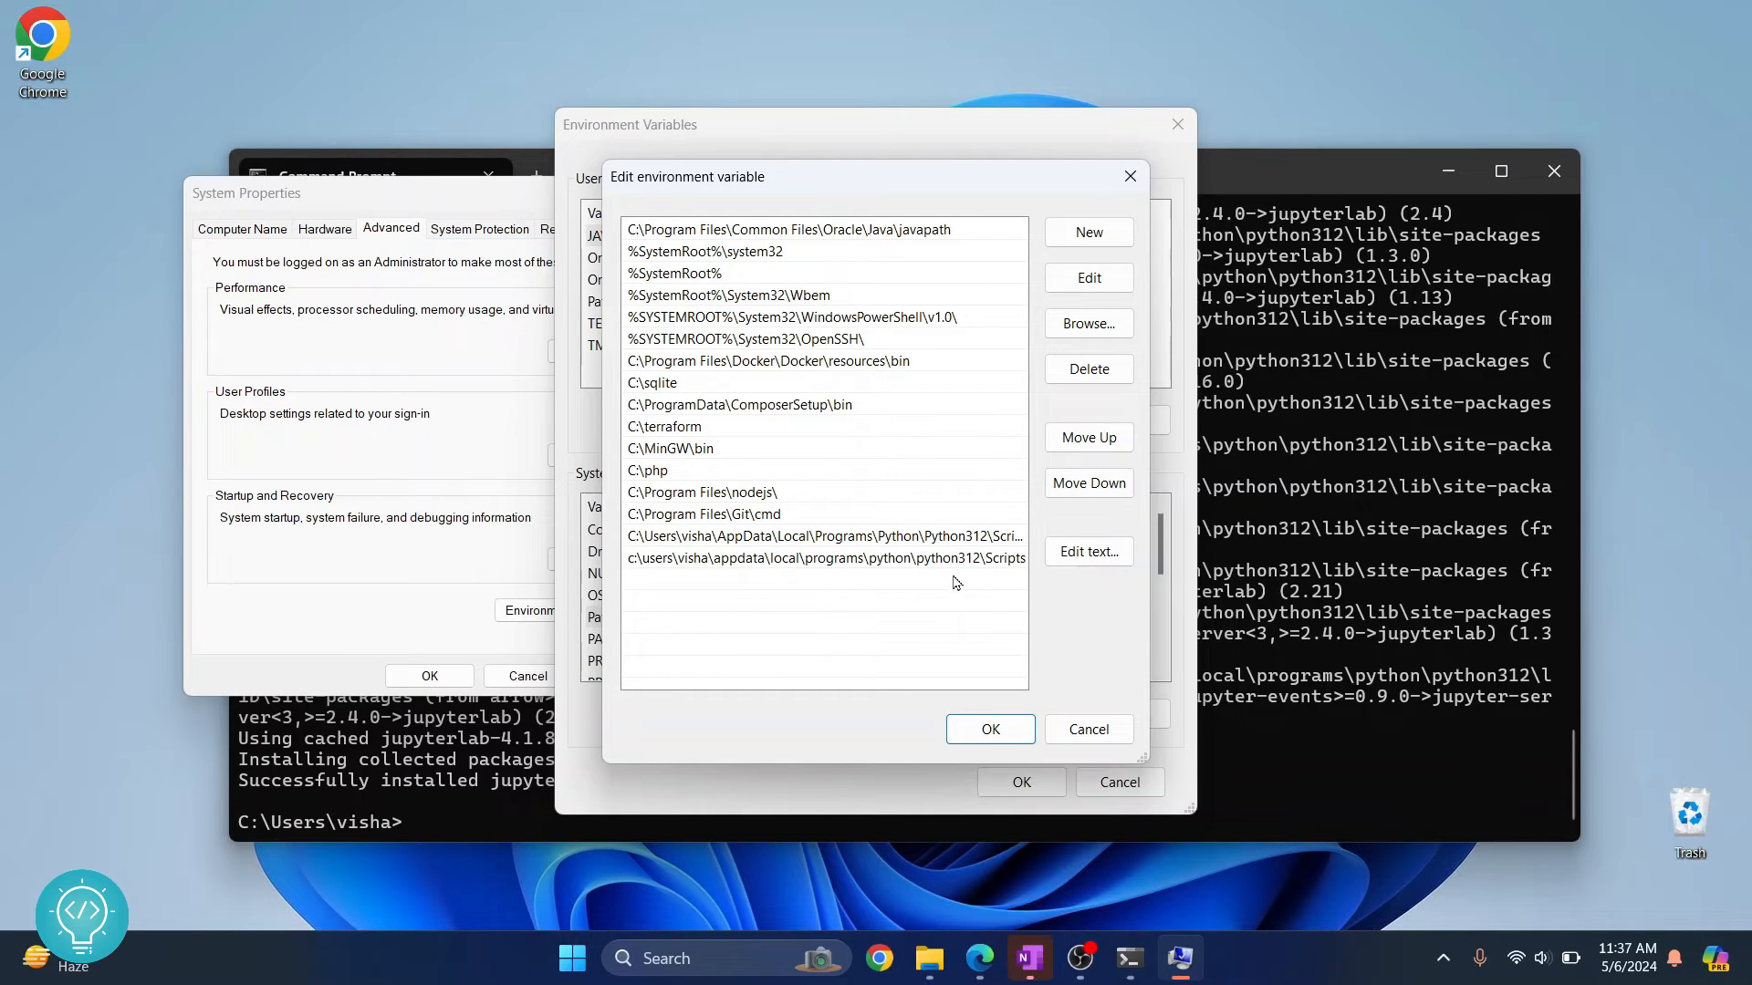
Step: Save the Path entry and the environment variable changes with OK
left_click(987, 728)
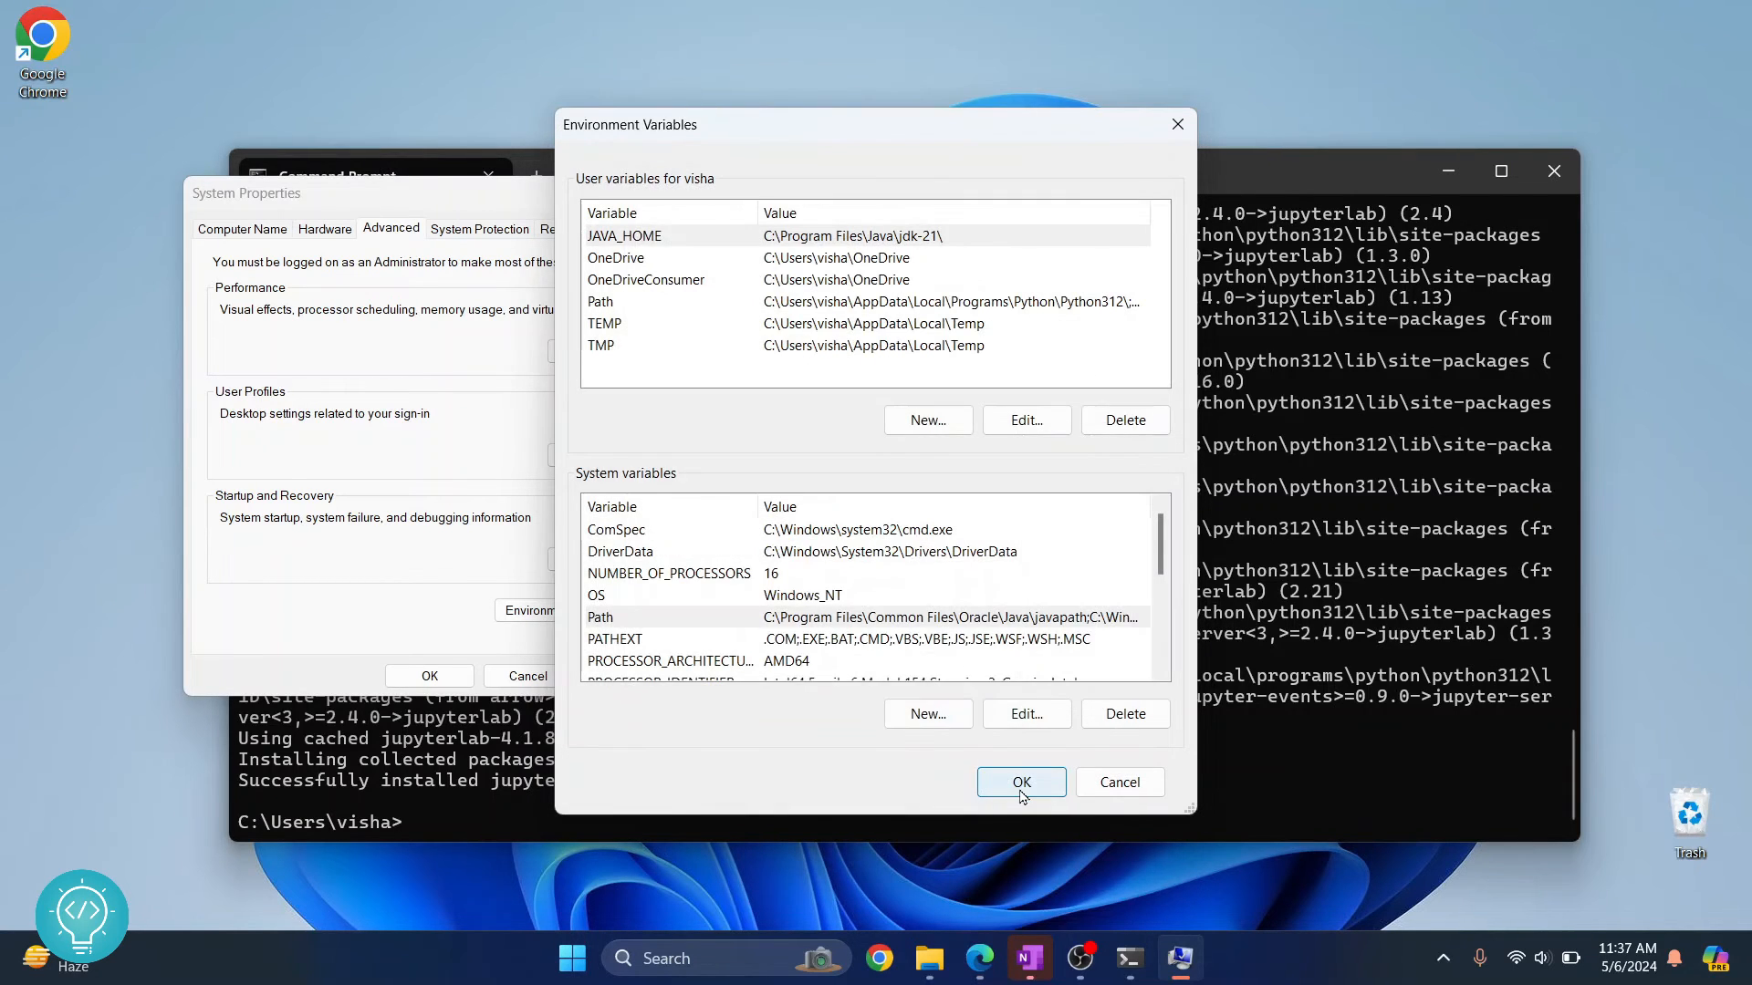
left_click(1018, 782)
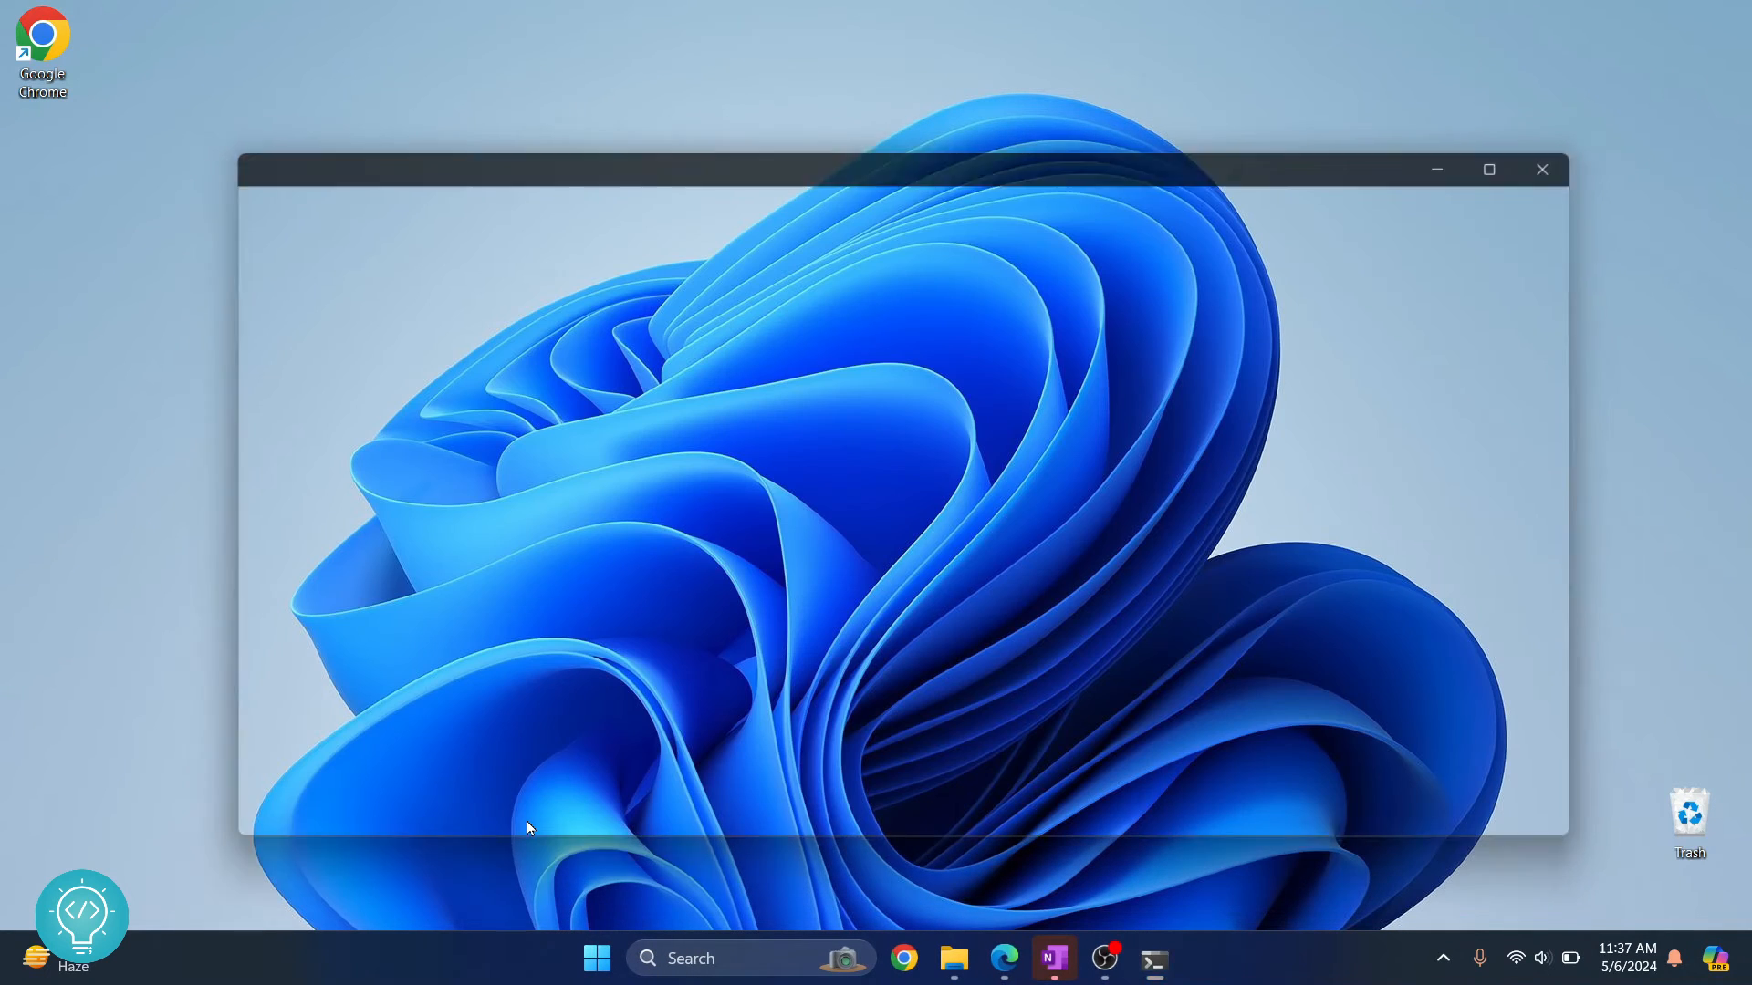
Step: Open a fresh Command Prompt and run jupyter lab
left_click(595, 957)
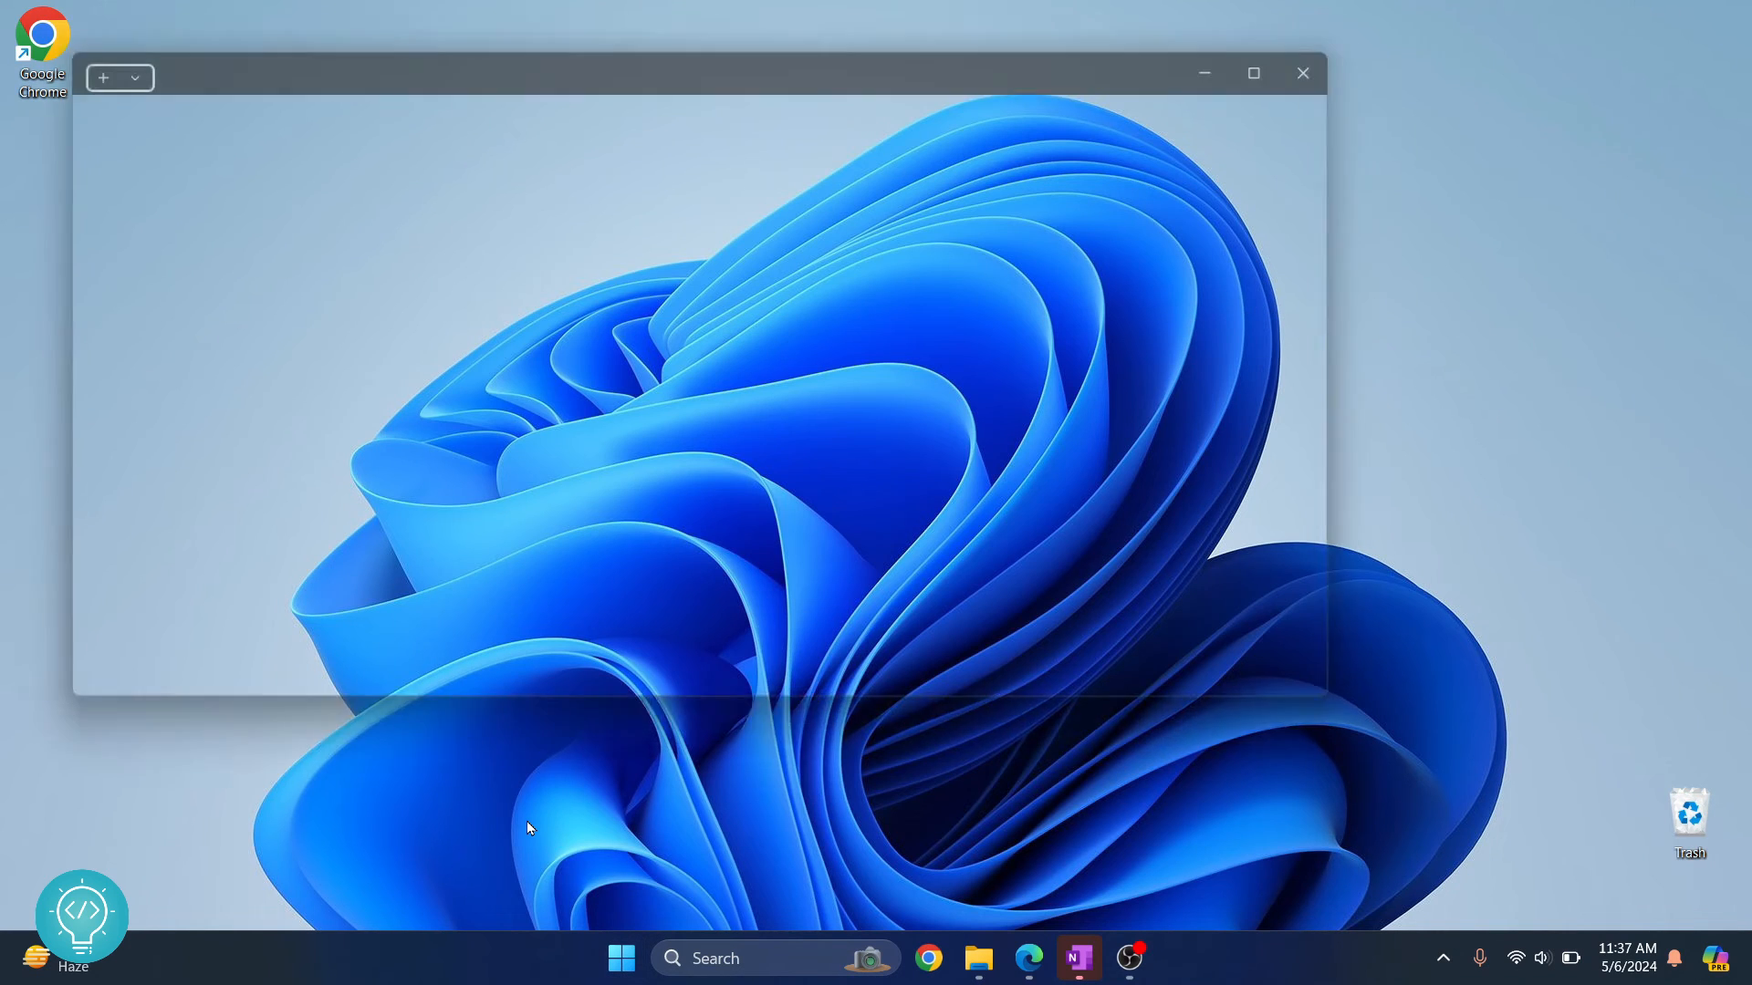
type("jupyter la")
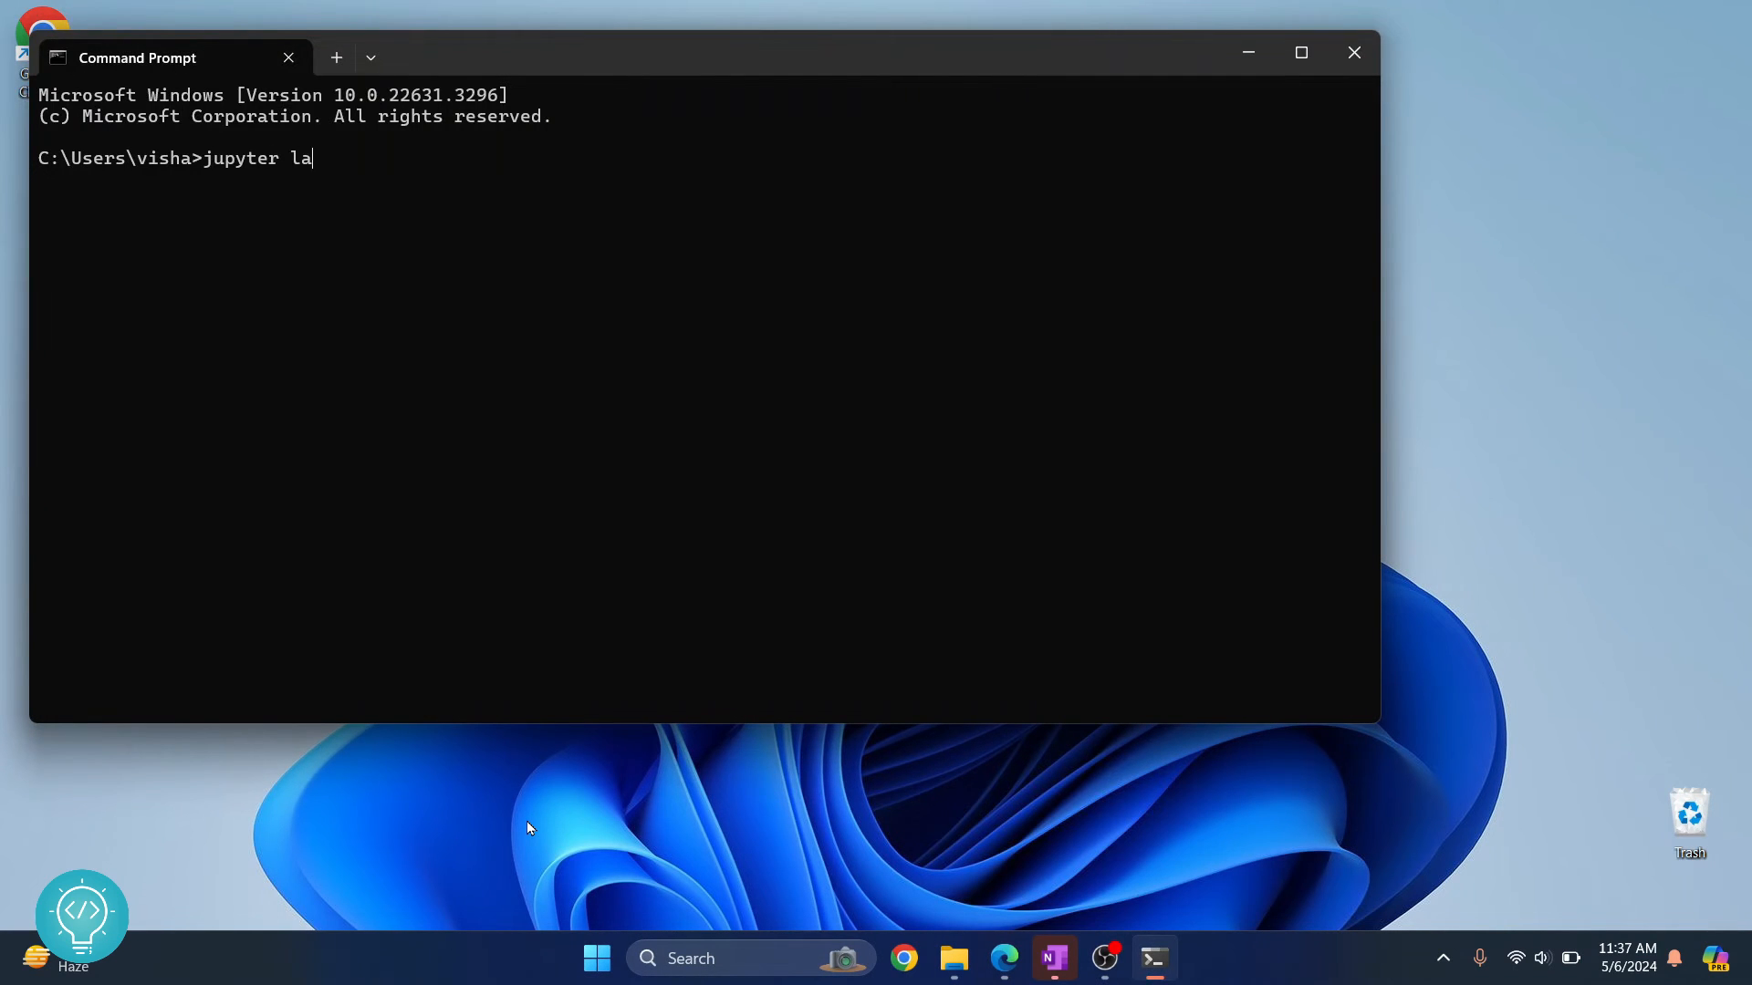
type("b")
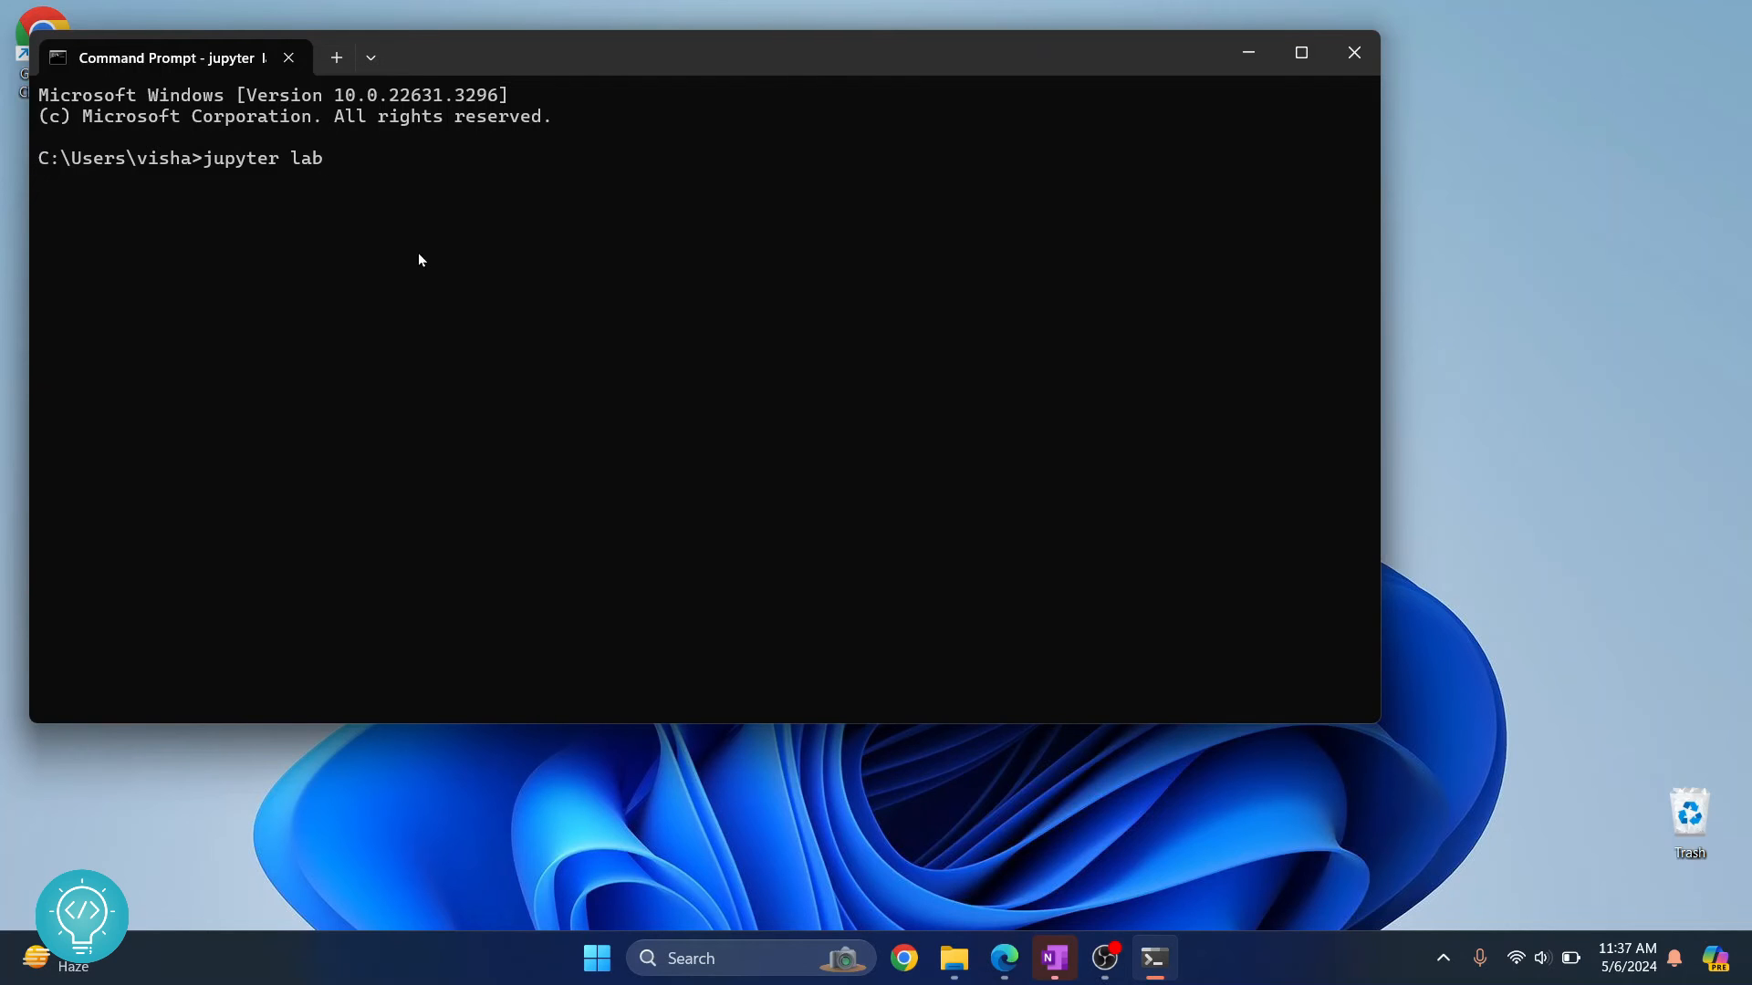
key("Enter")
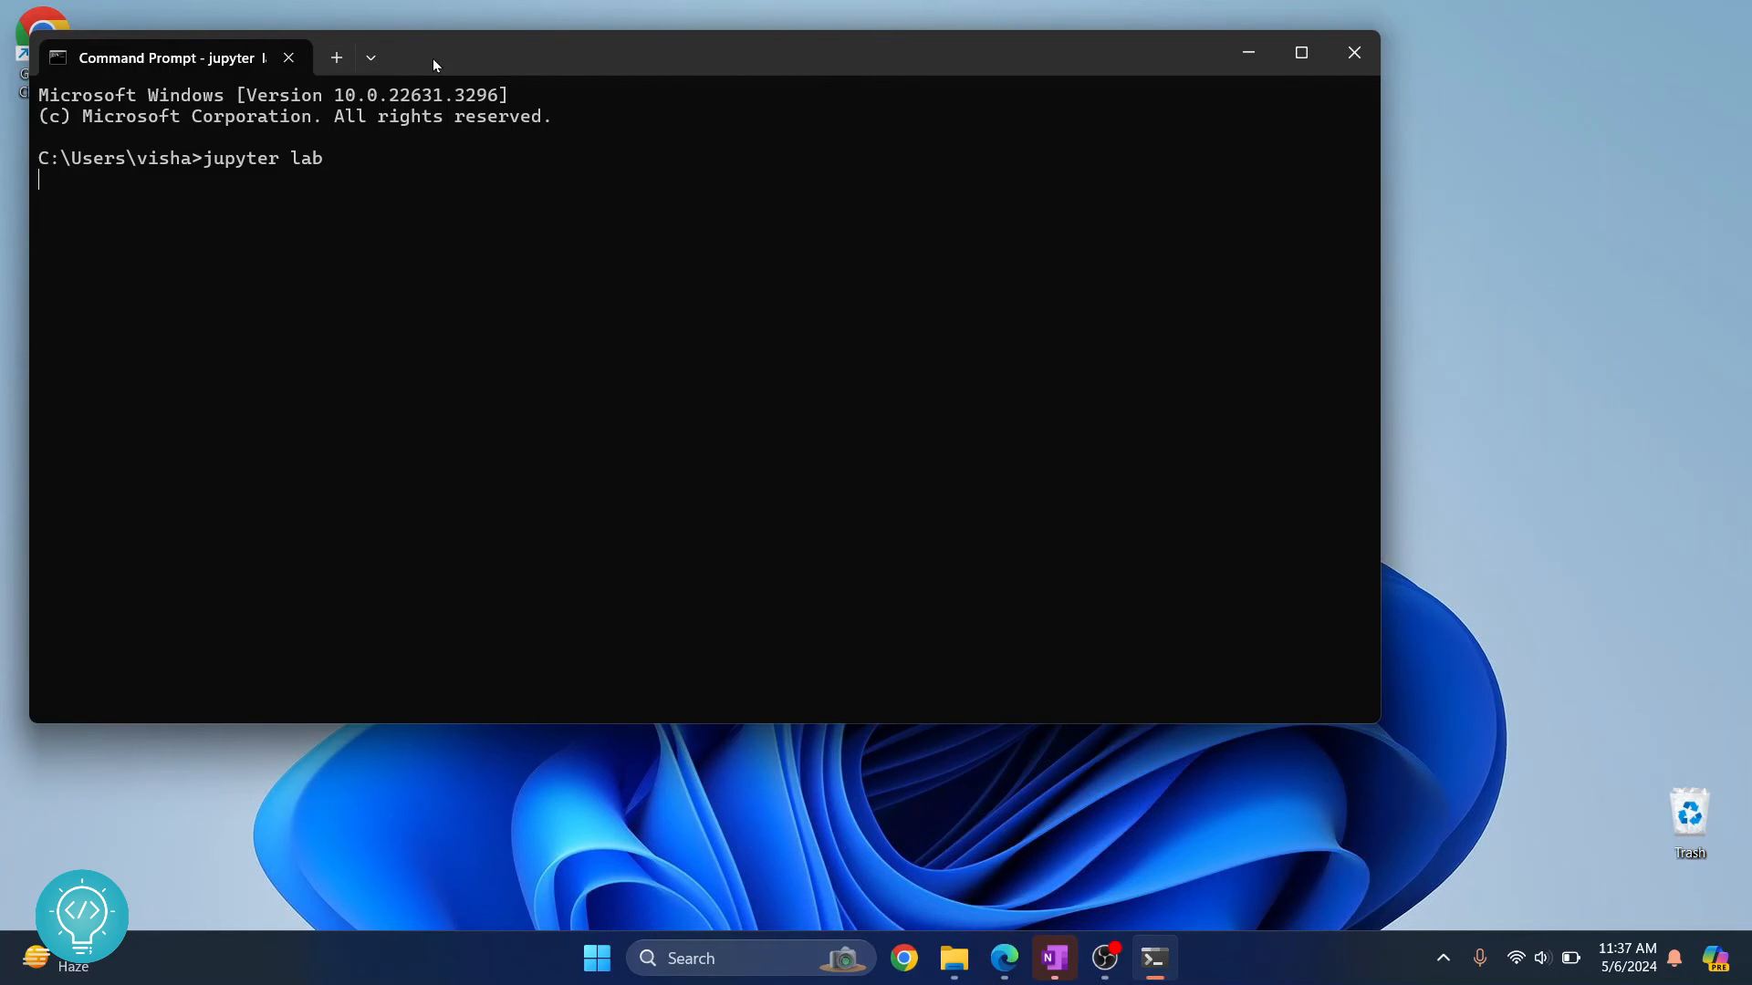